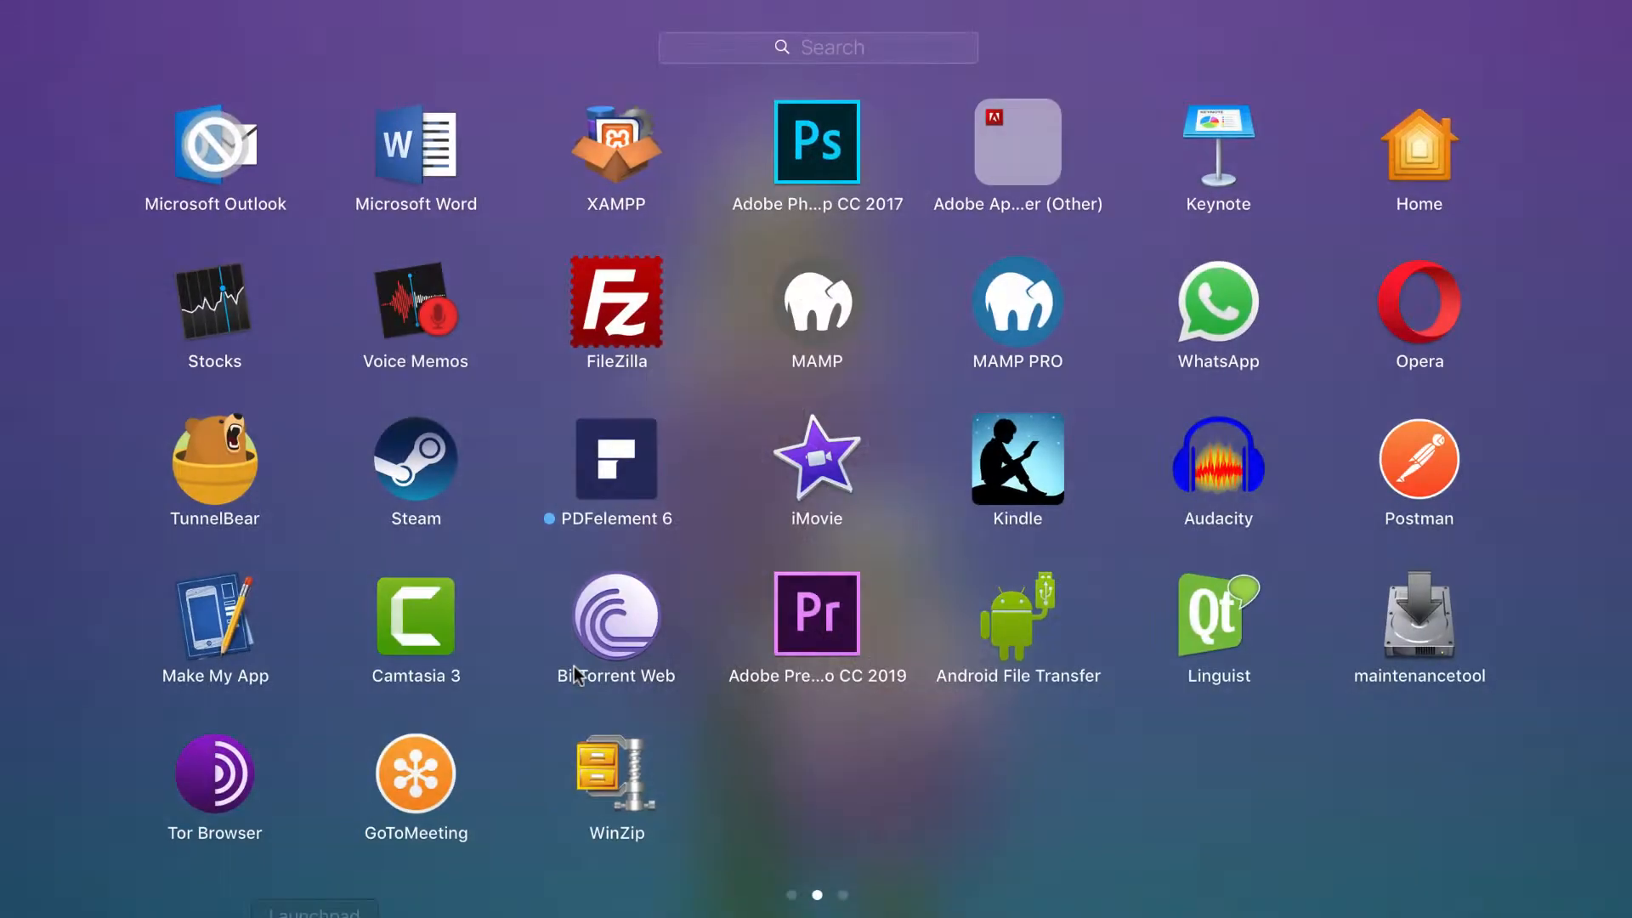
Step: Search Launchpad for 't' and launch Terminal
type("t")
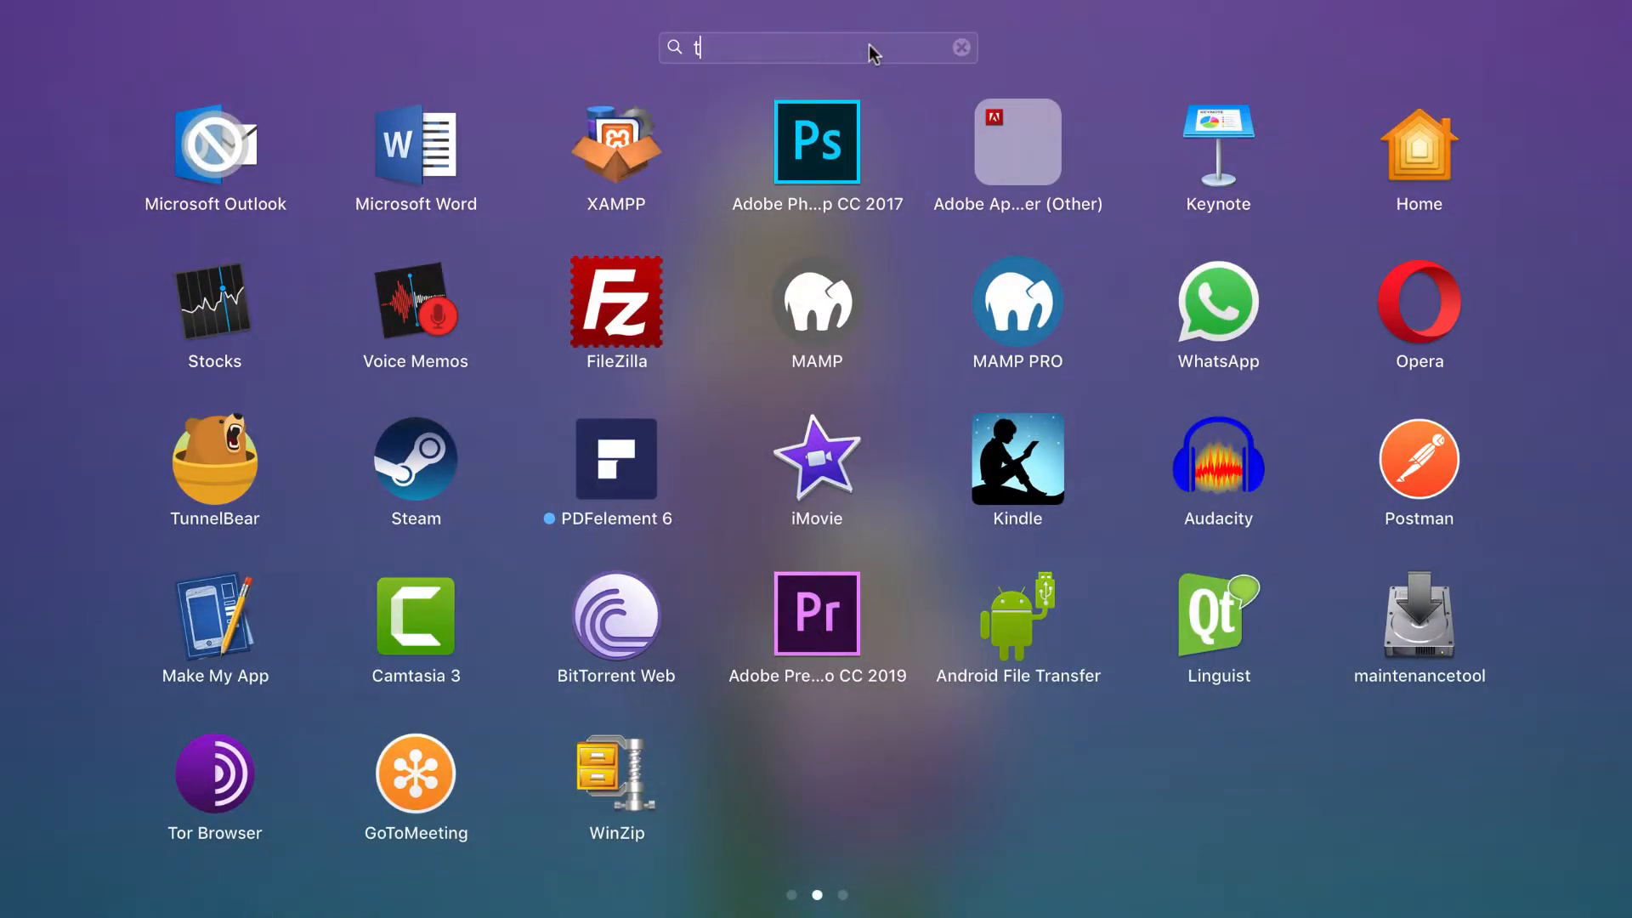
key("escape")
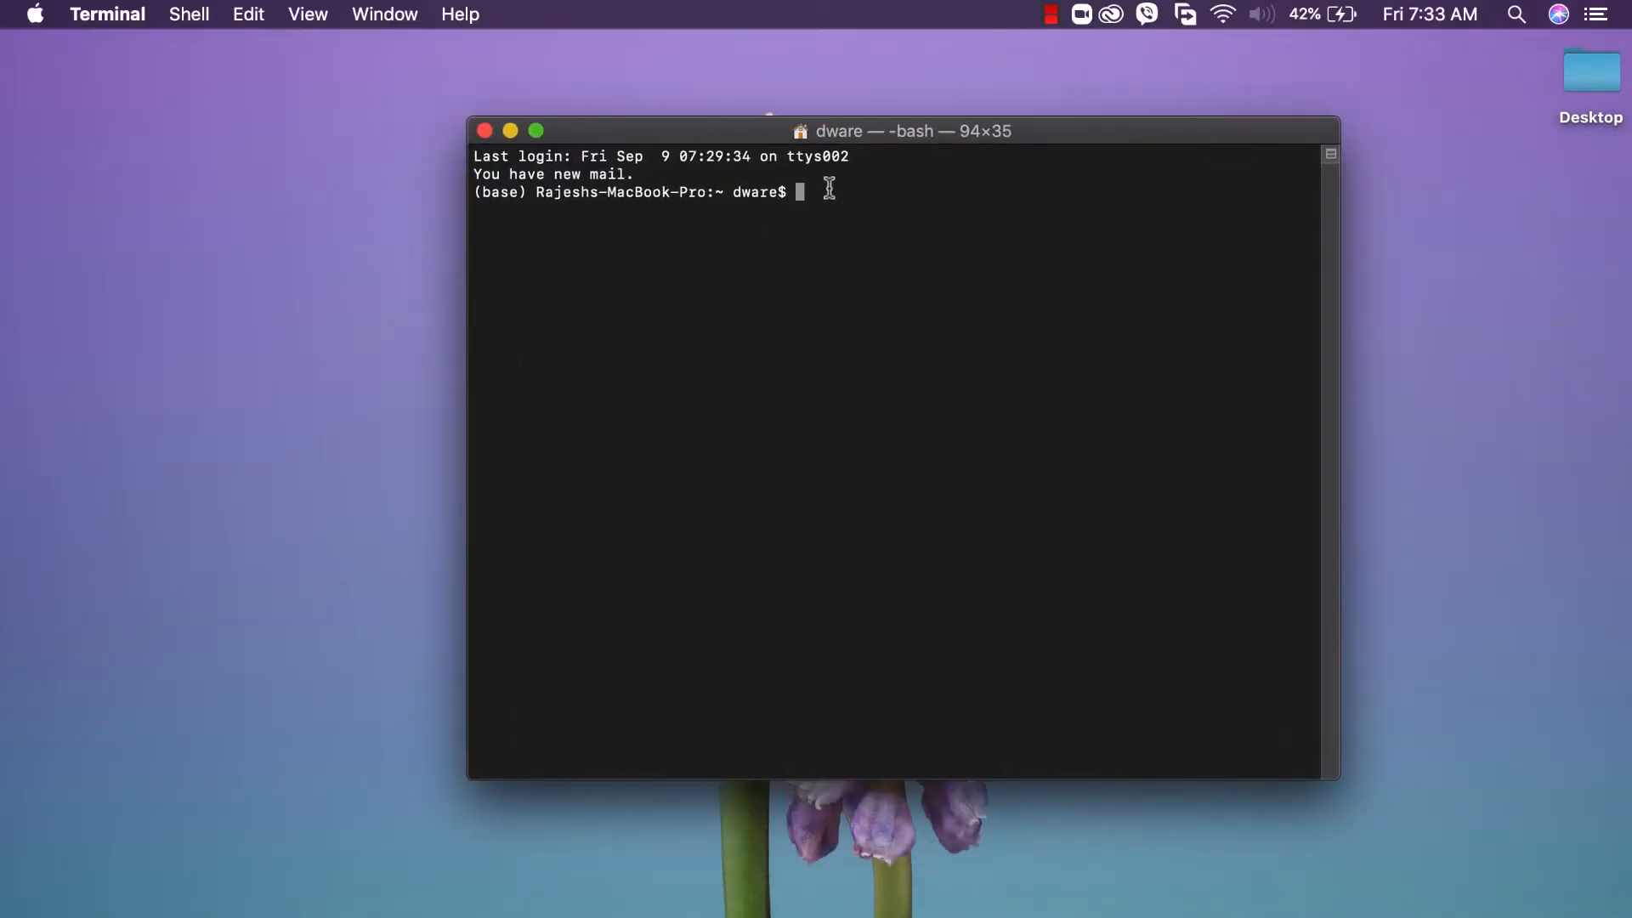
Step: Change directory to /Applications/MAMP/htdocs and begin a git clone command
type("cd /")
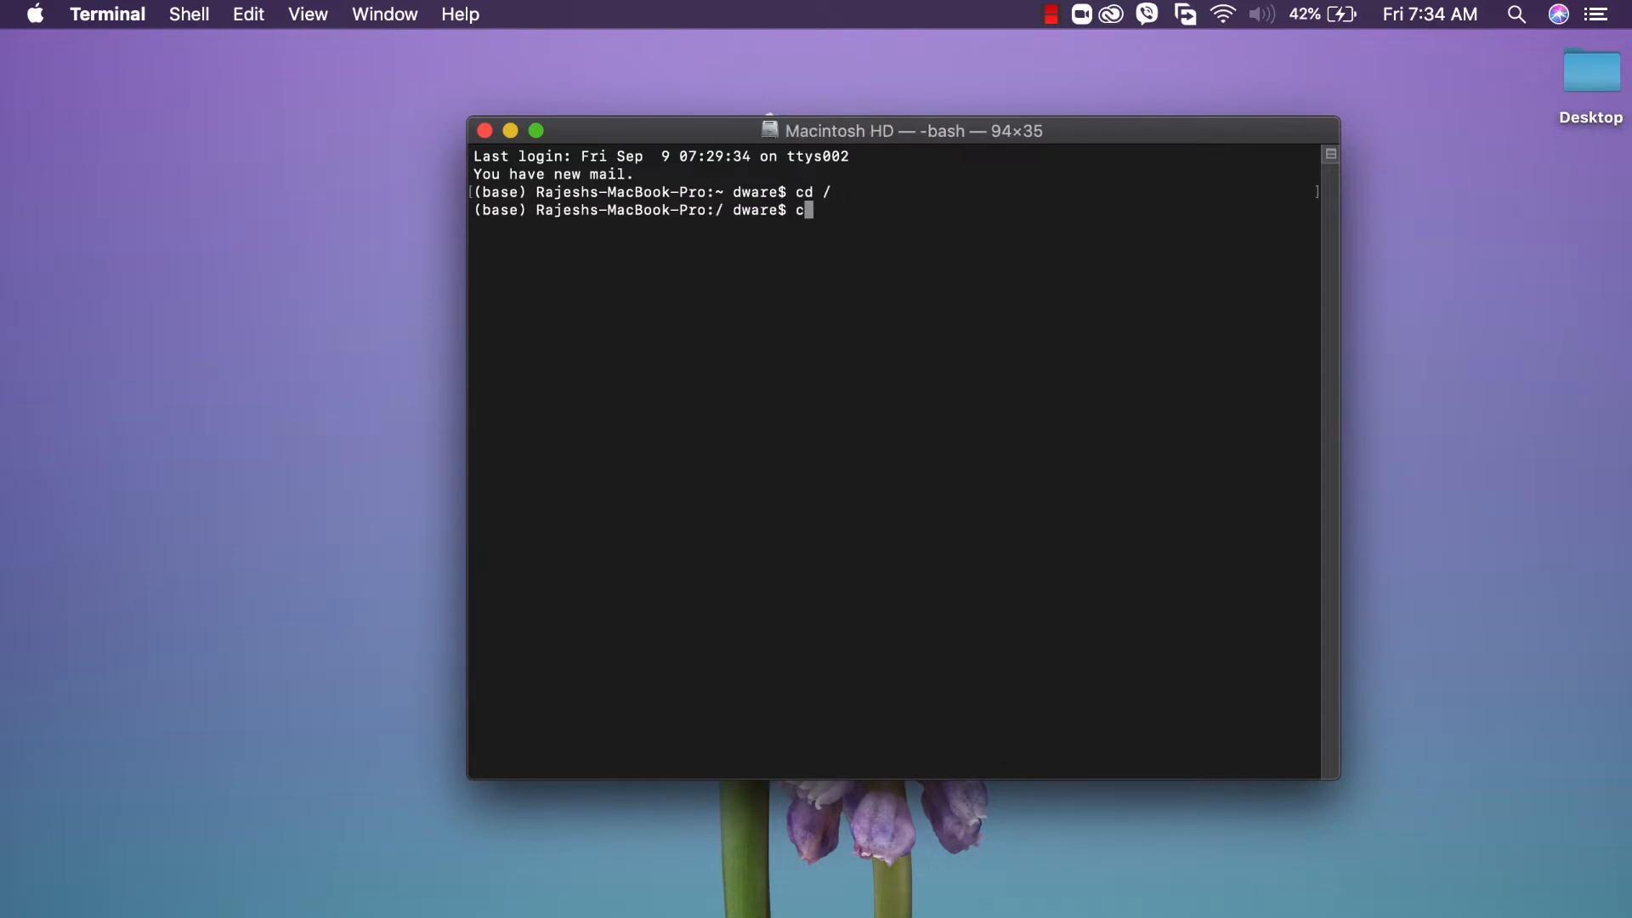
type("d App")
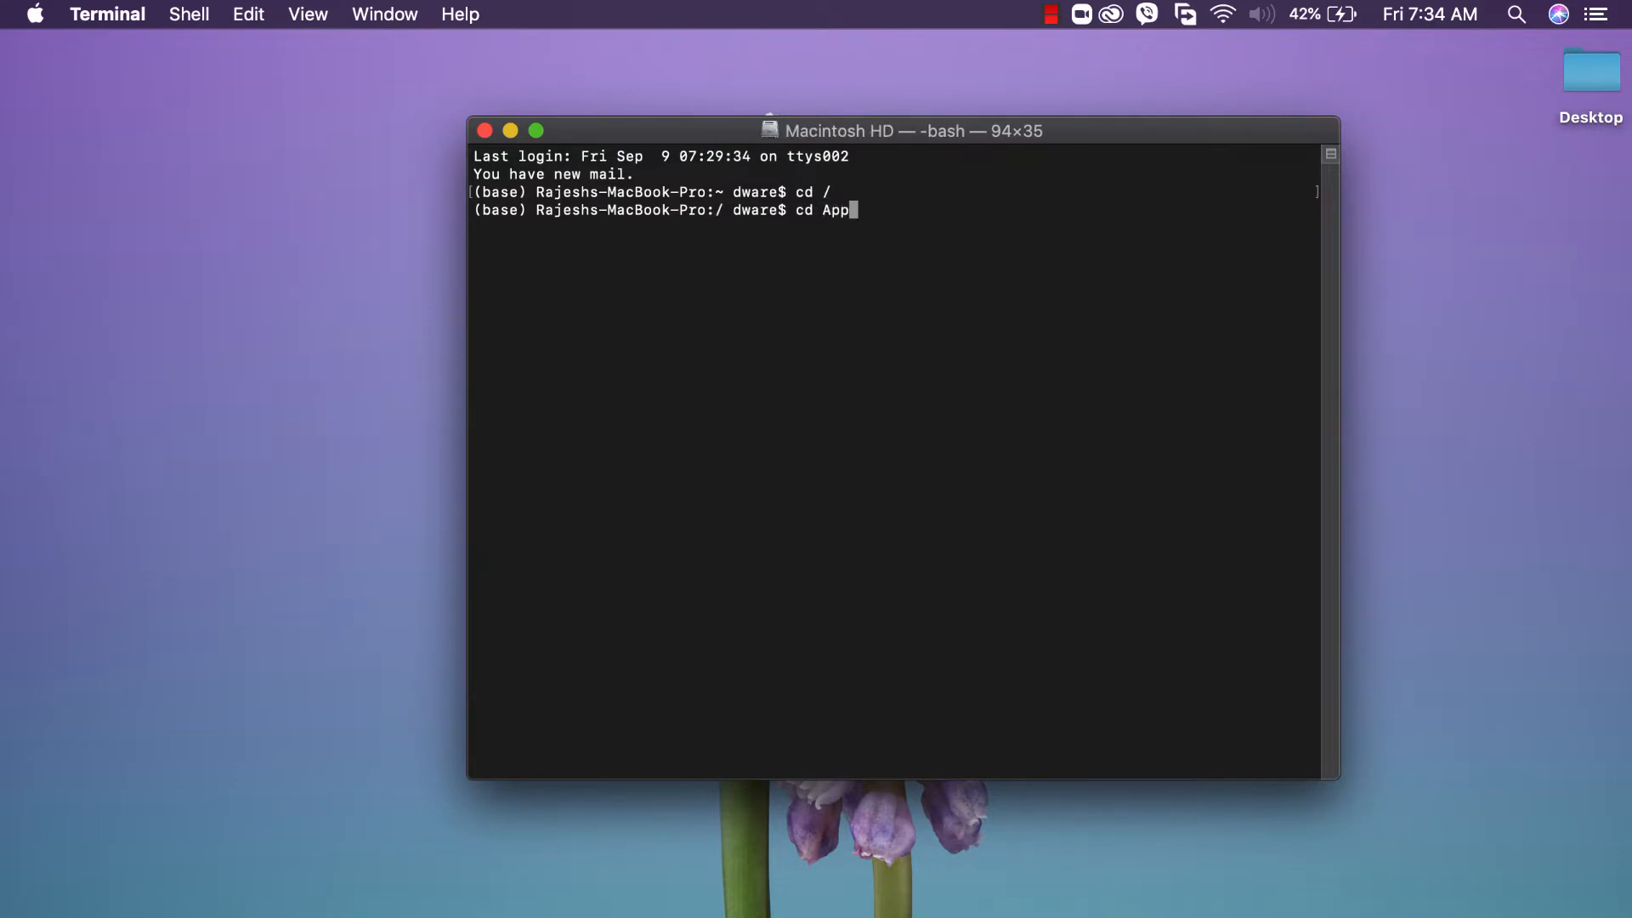
key("Return")
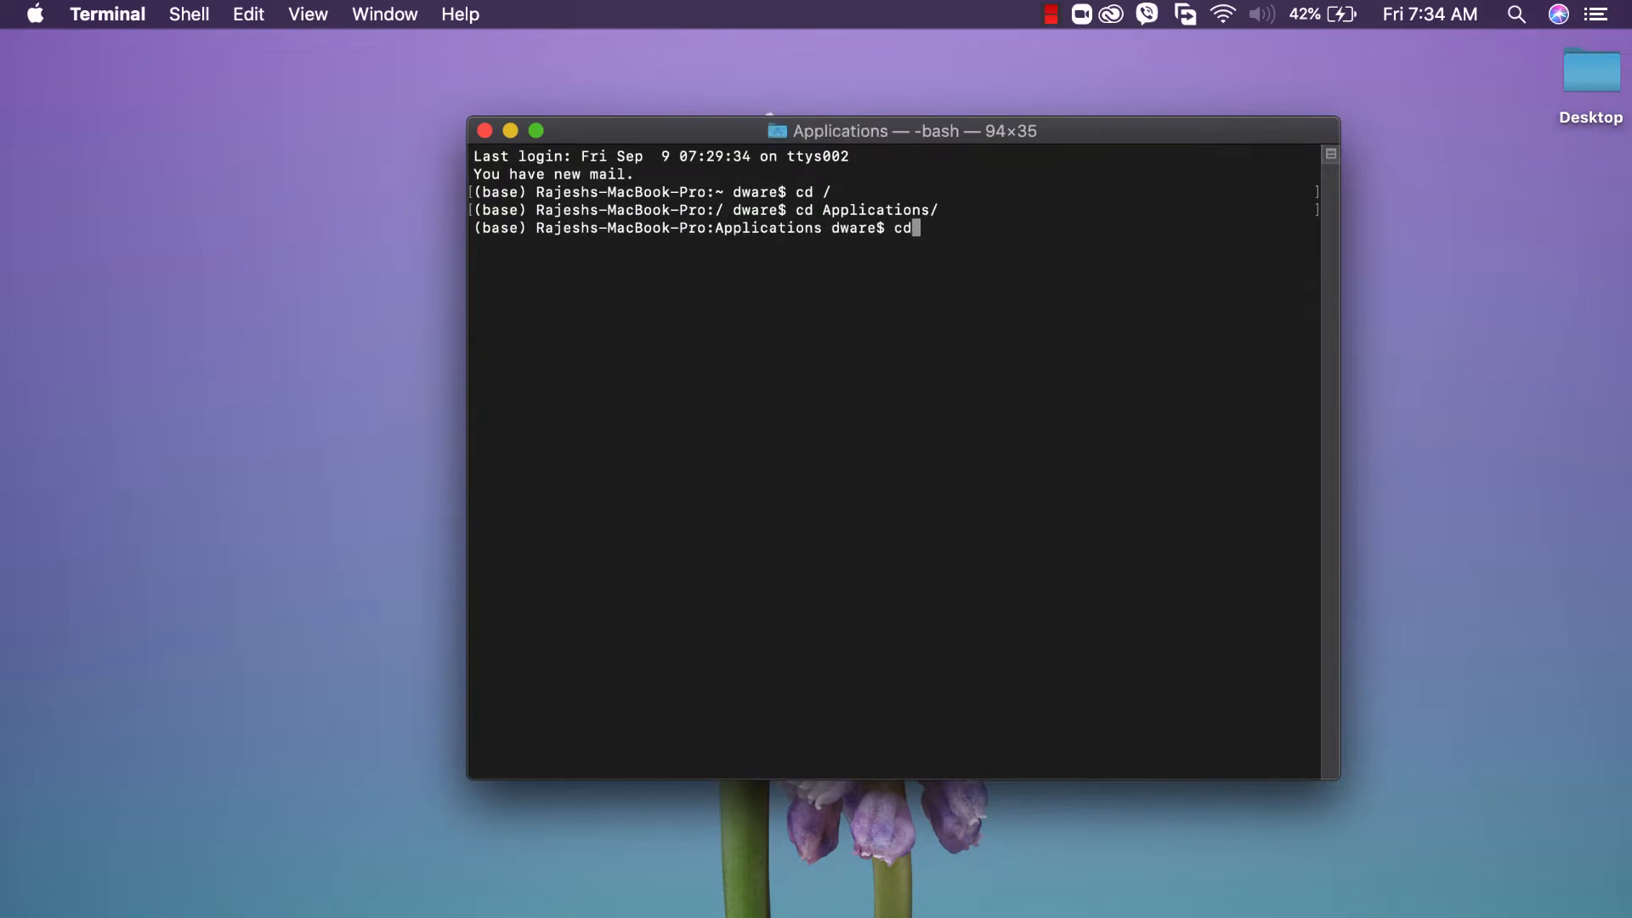
type("MAMP")
type("cd htdocs/")
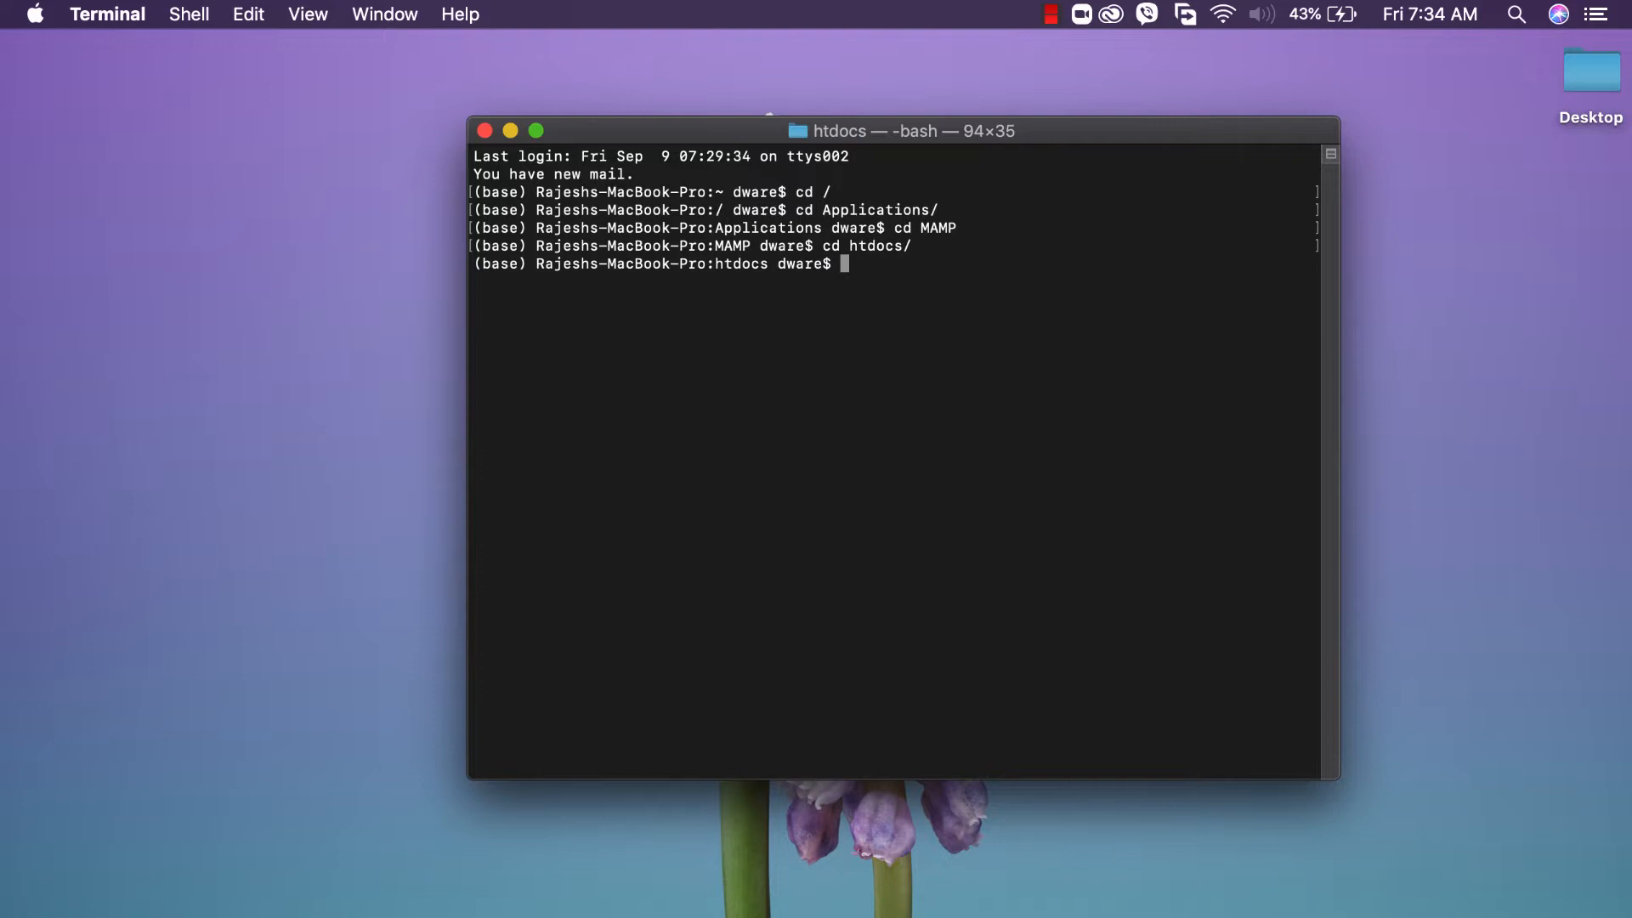
type("git")
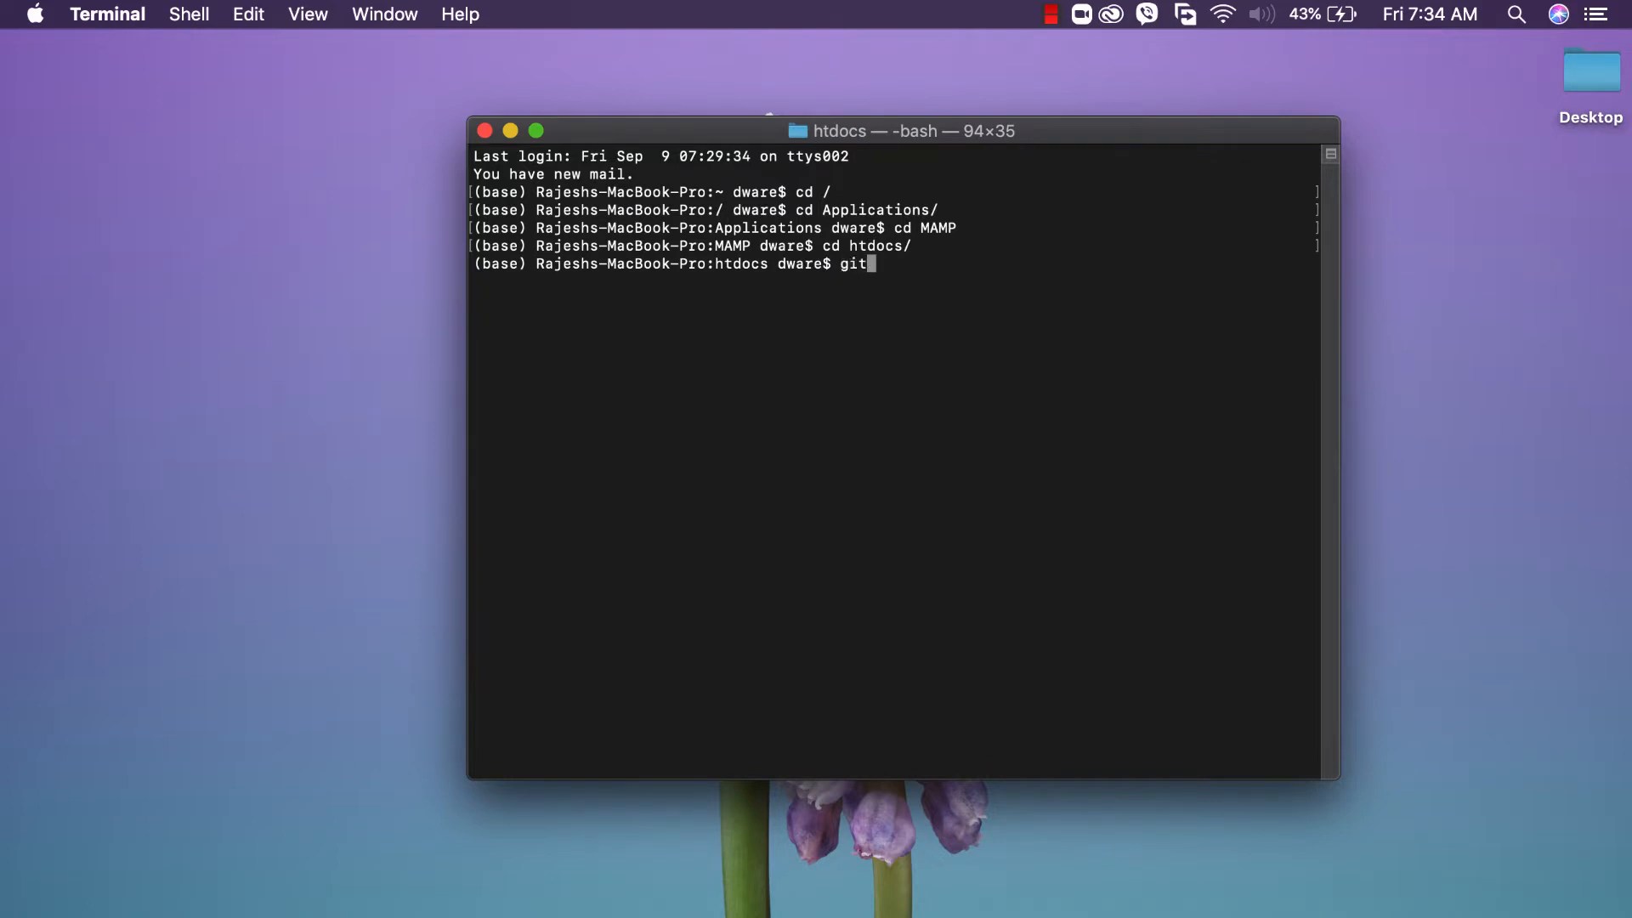
type("clone")
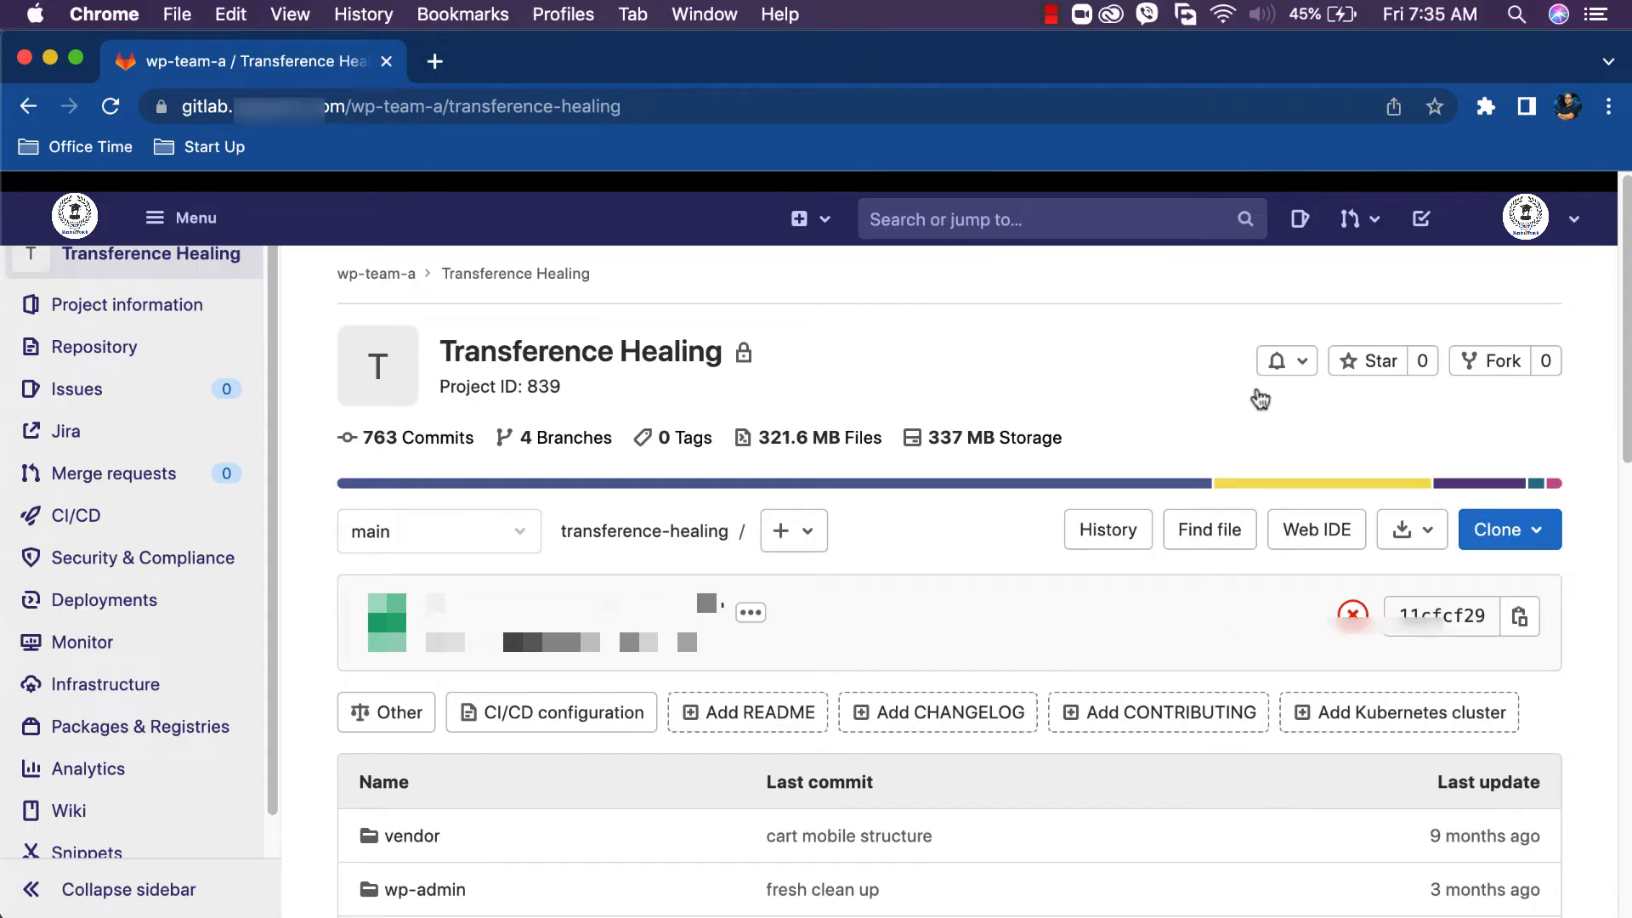
Step: Copy the Transference Healing project's 'Clone with SSH' URL from GitLab
left_click(1501, 529)
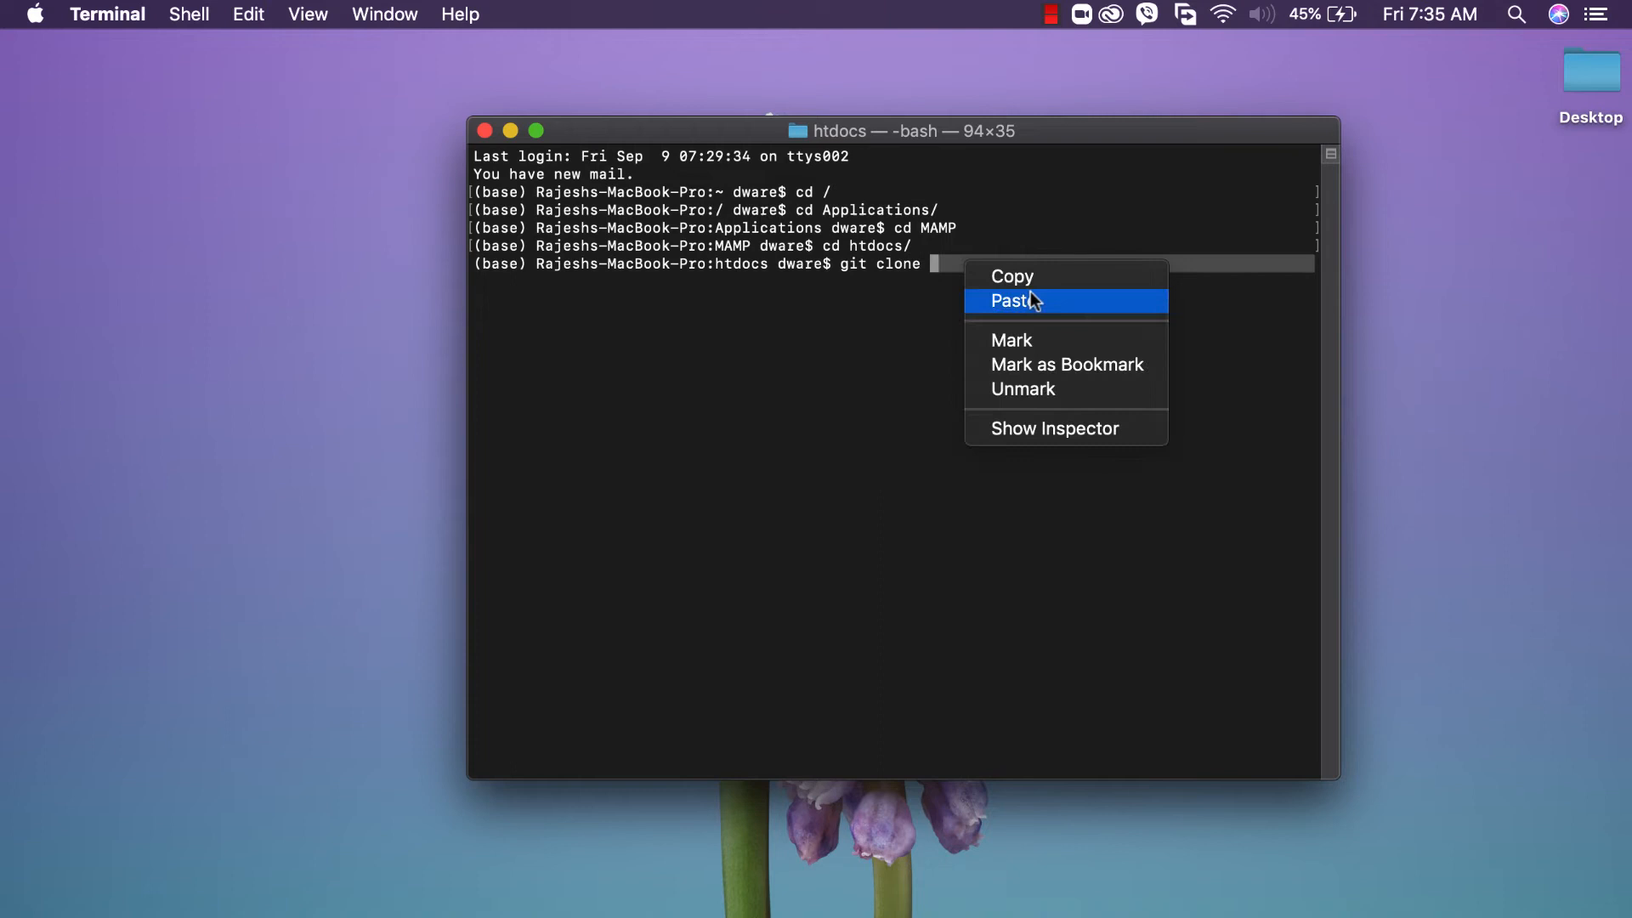
Step: Paste the SSH URL after git clone and run it
left_click(1013, 301)
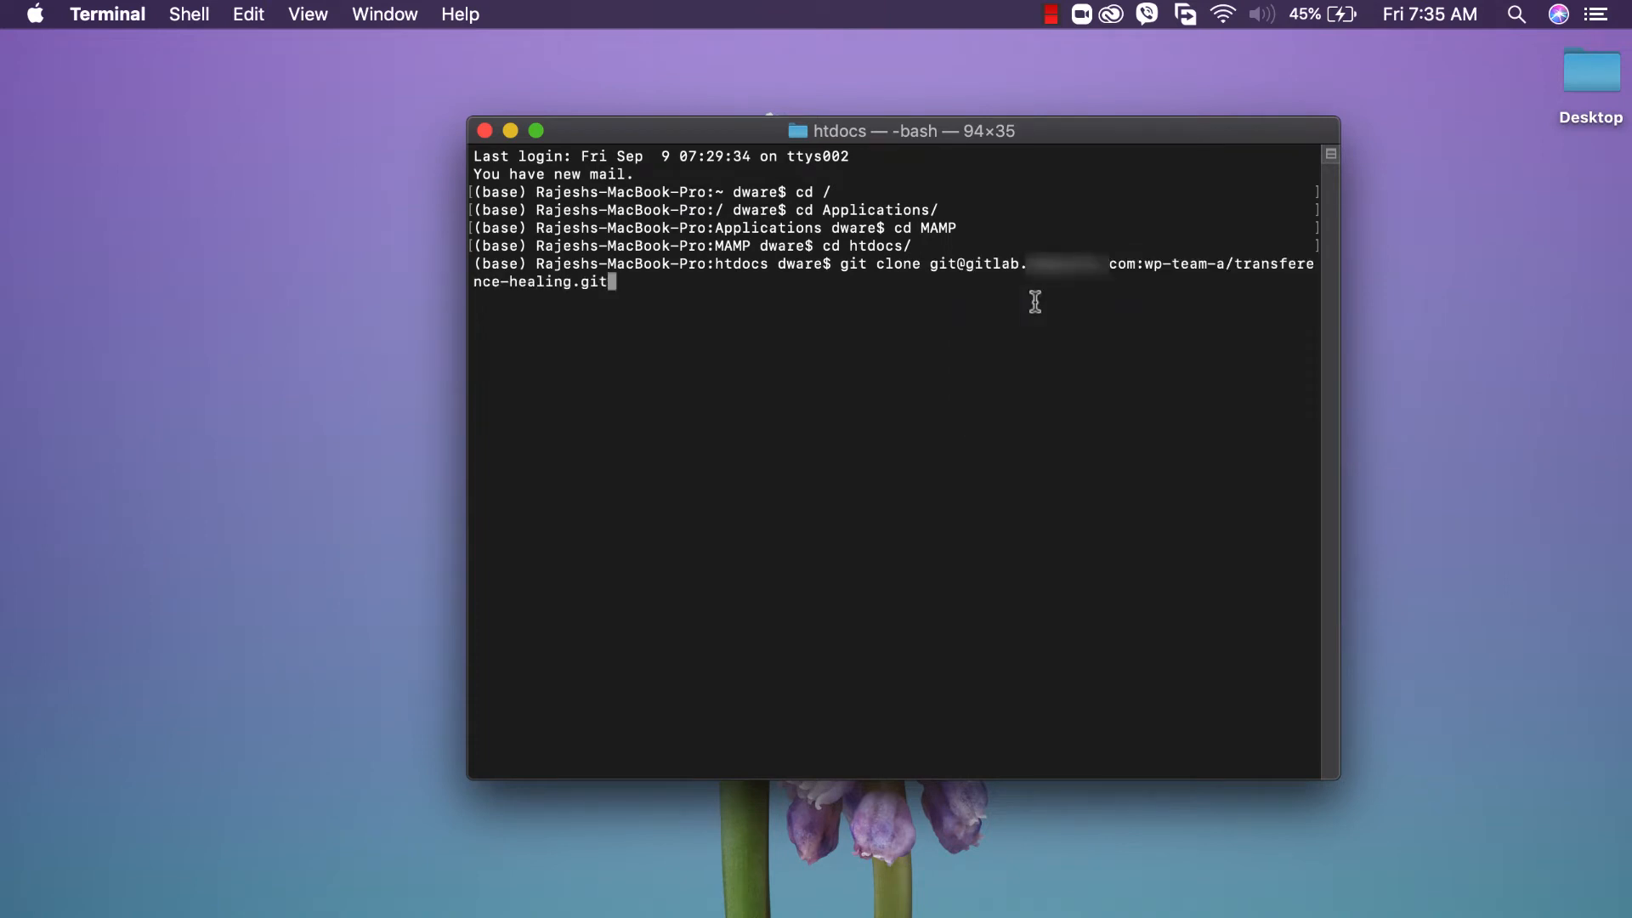
key("Return")
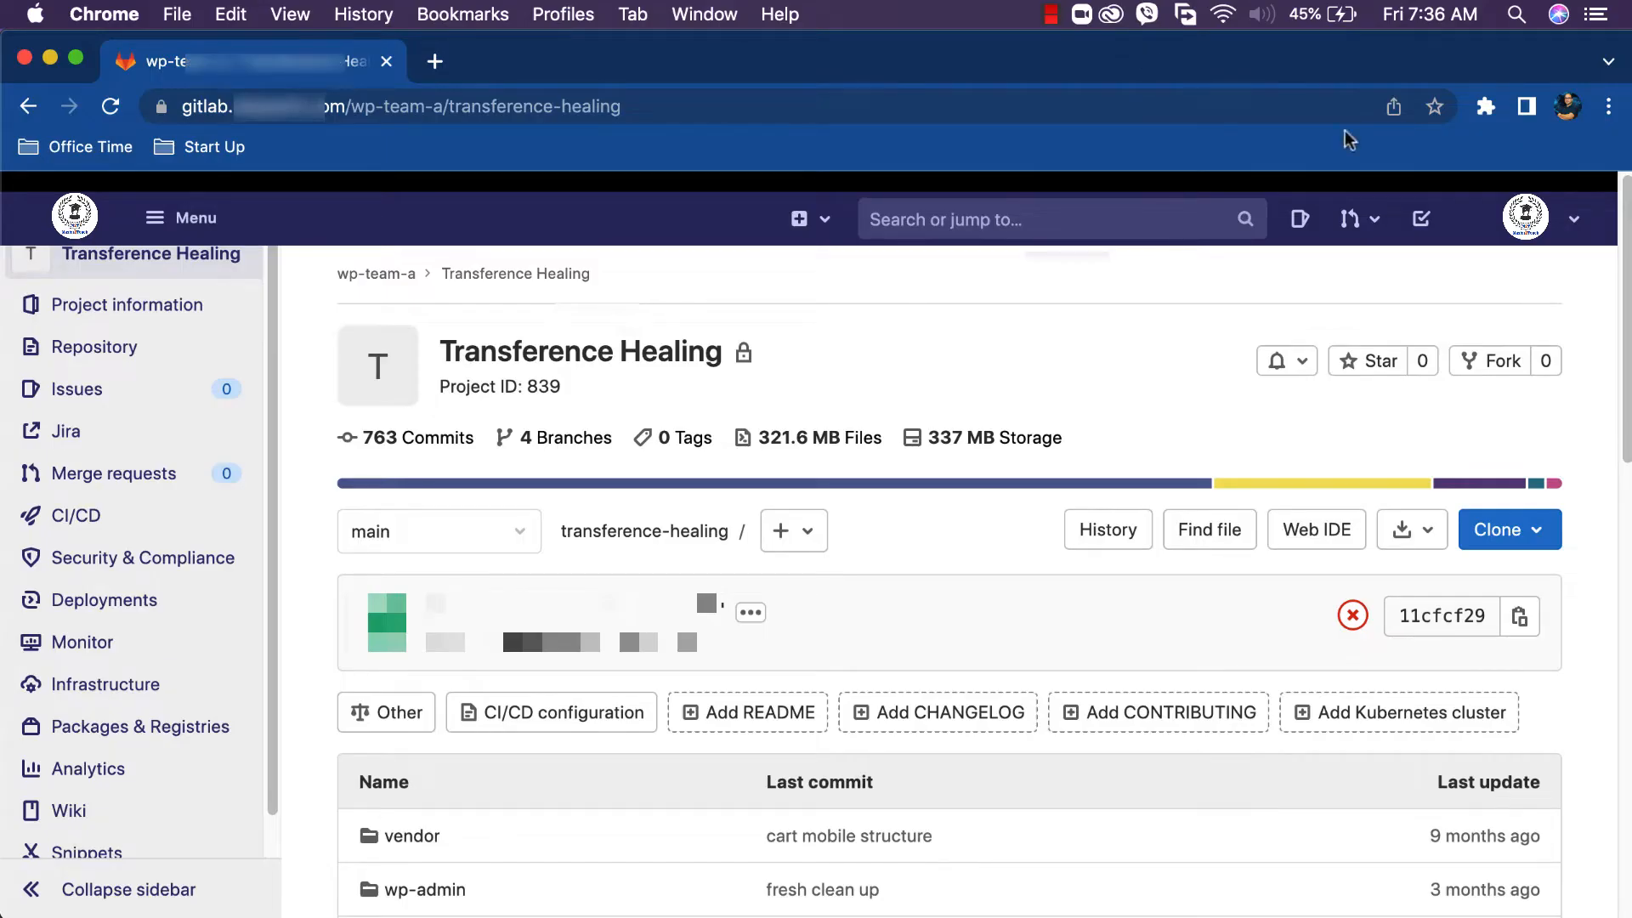
Step: Open the GitLab profile settings and go to the SSH Keys page
left_click(1573, 218)
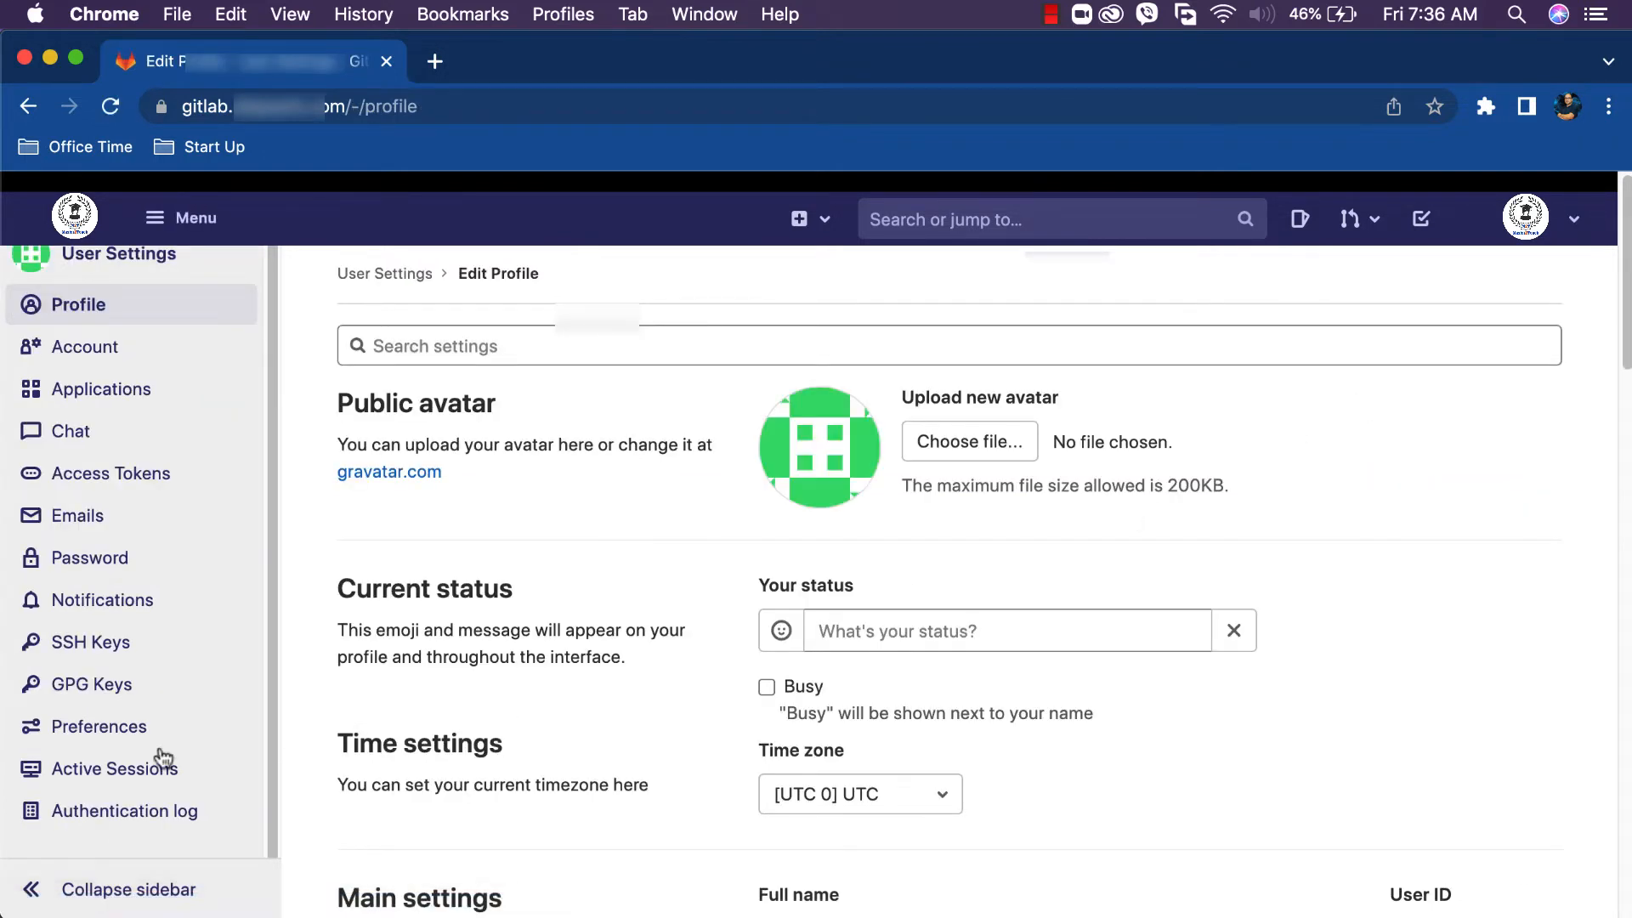
left_click(91, 642)
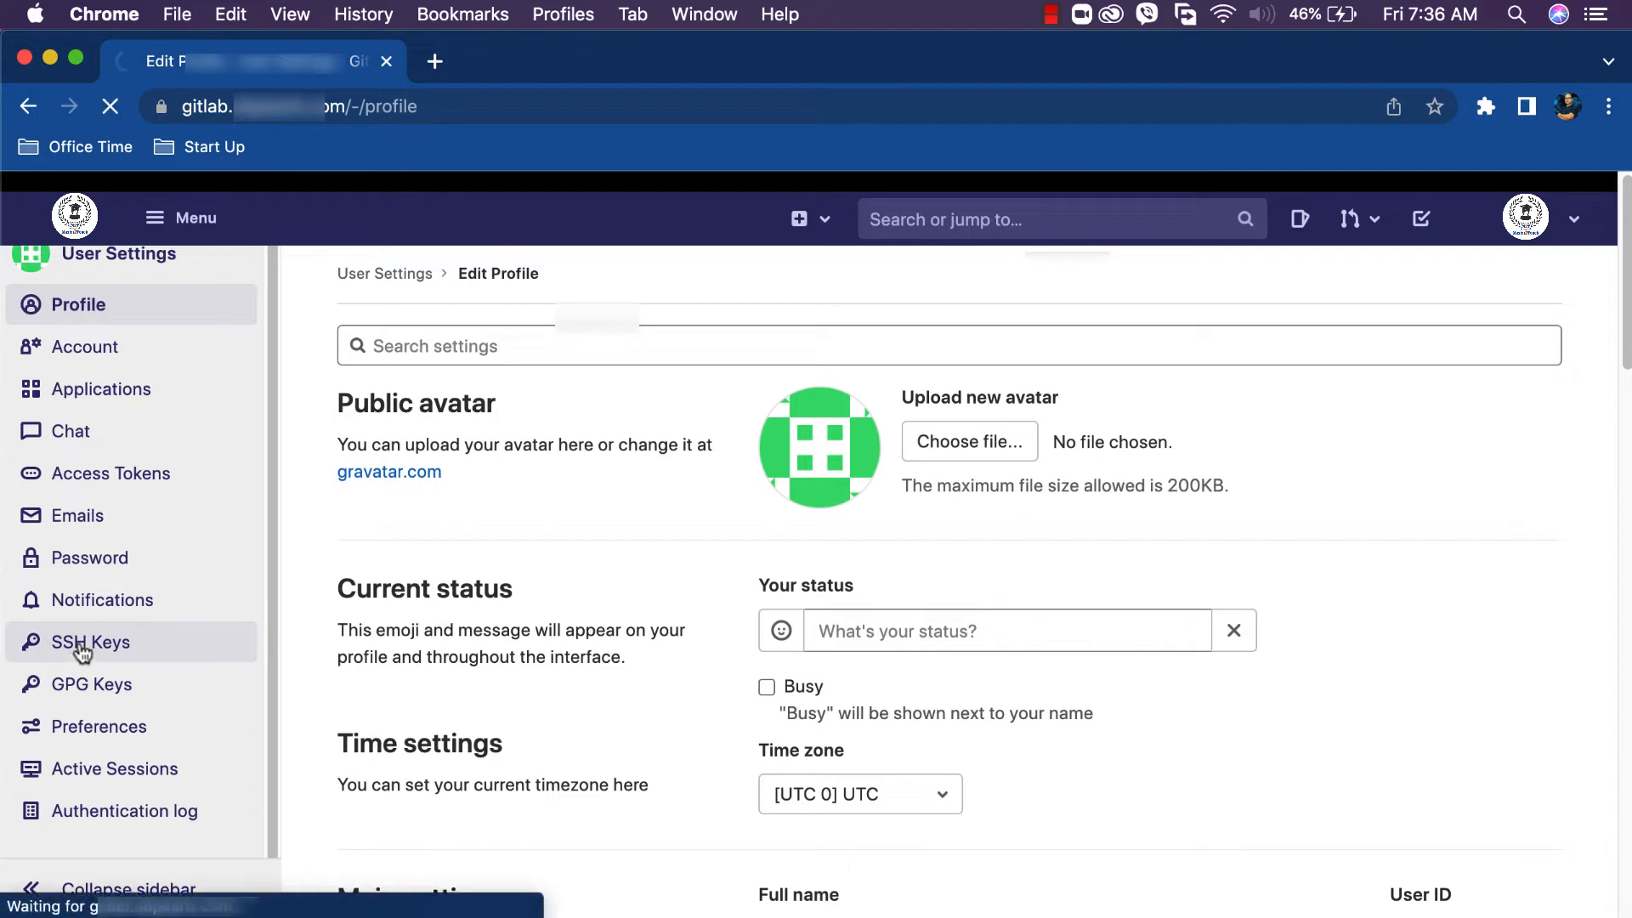
left_click(91, 643)
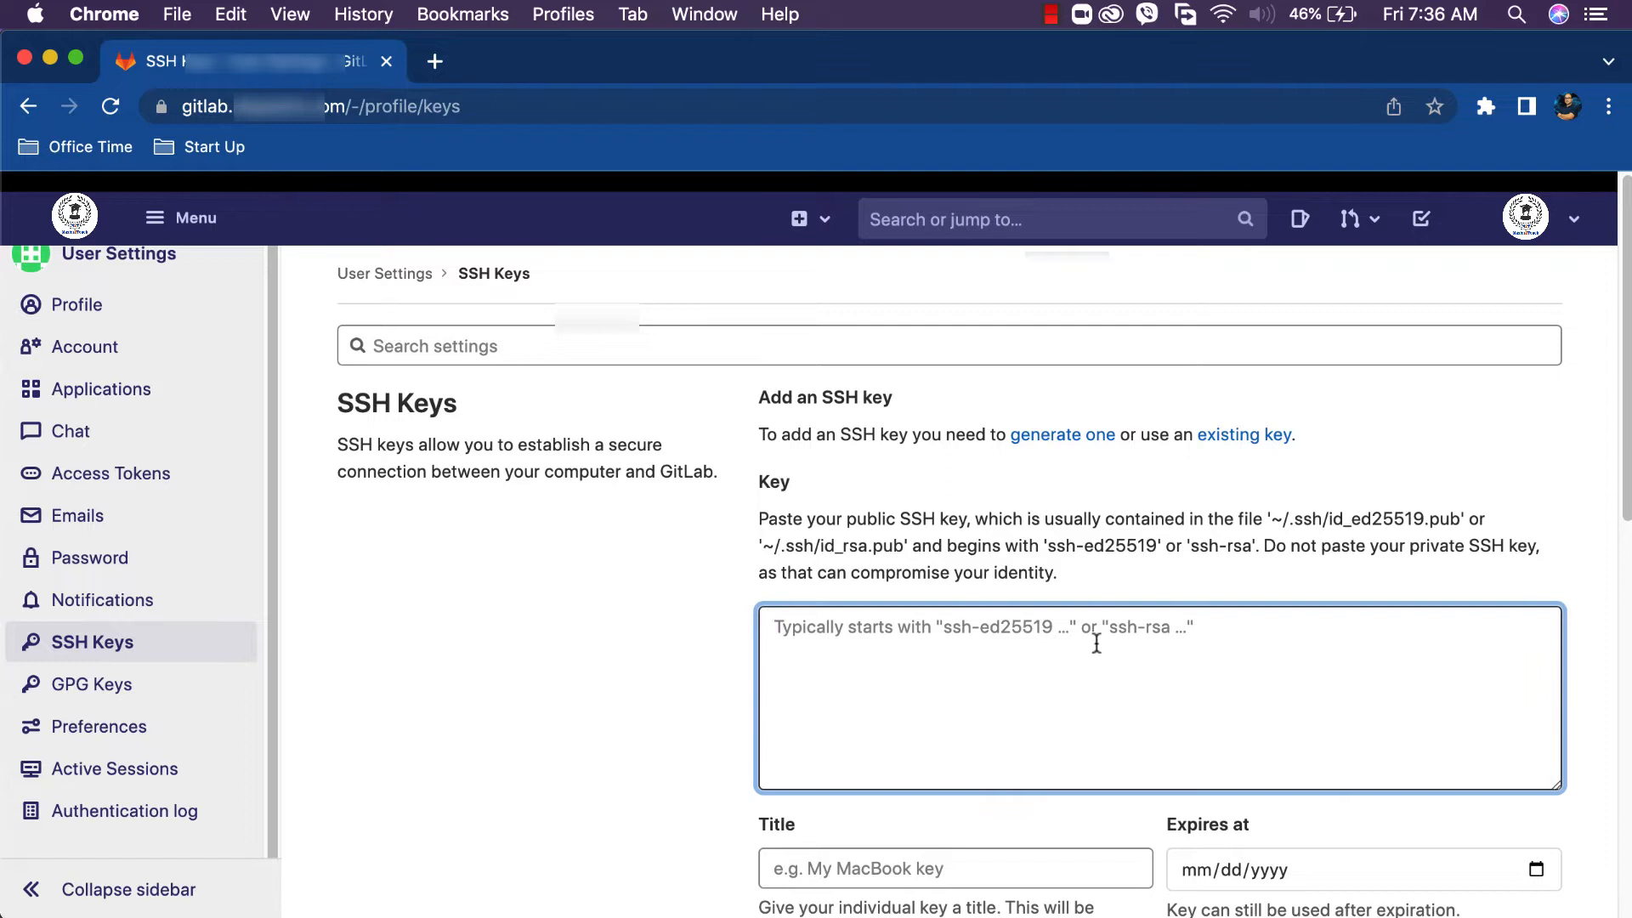
mouse_move(886, 731)
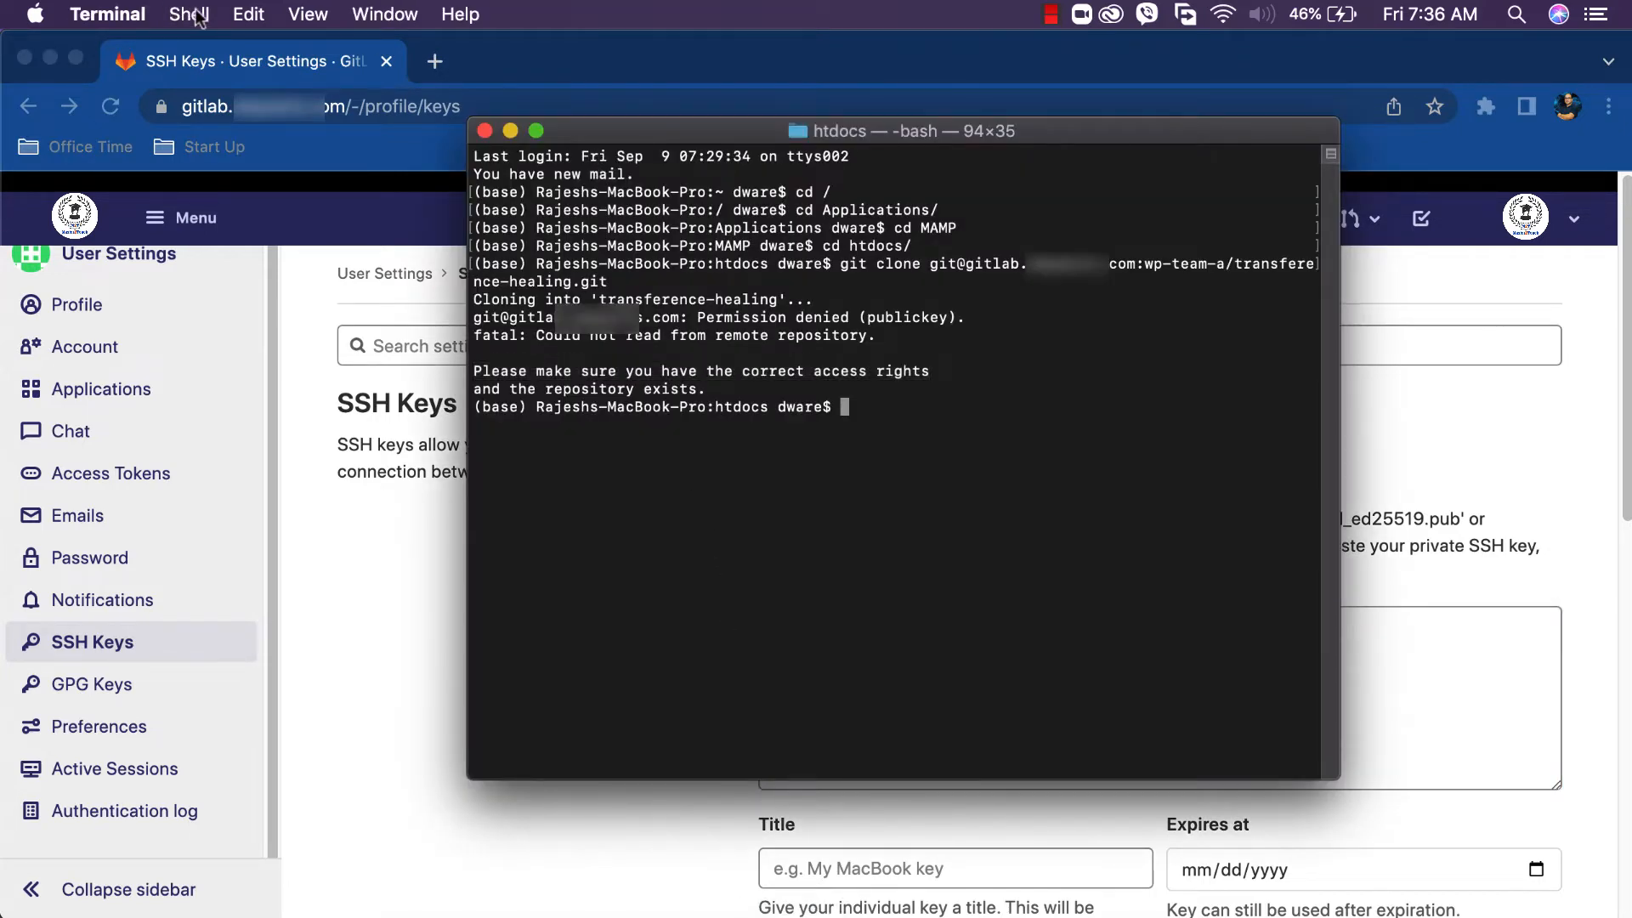
Step: Run ssh-keygen -t rsa in a new window, overwriting id_rsa with no passphrase
left_click(189, 14)
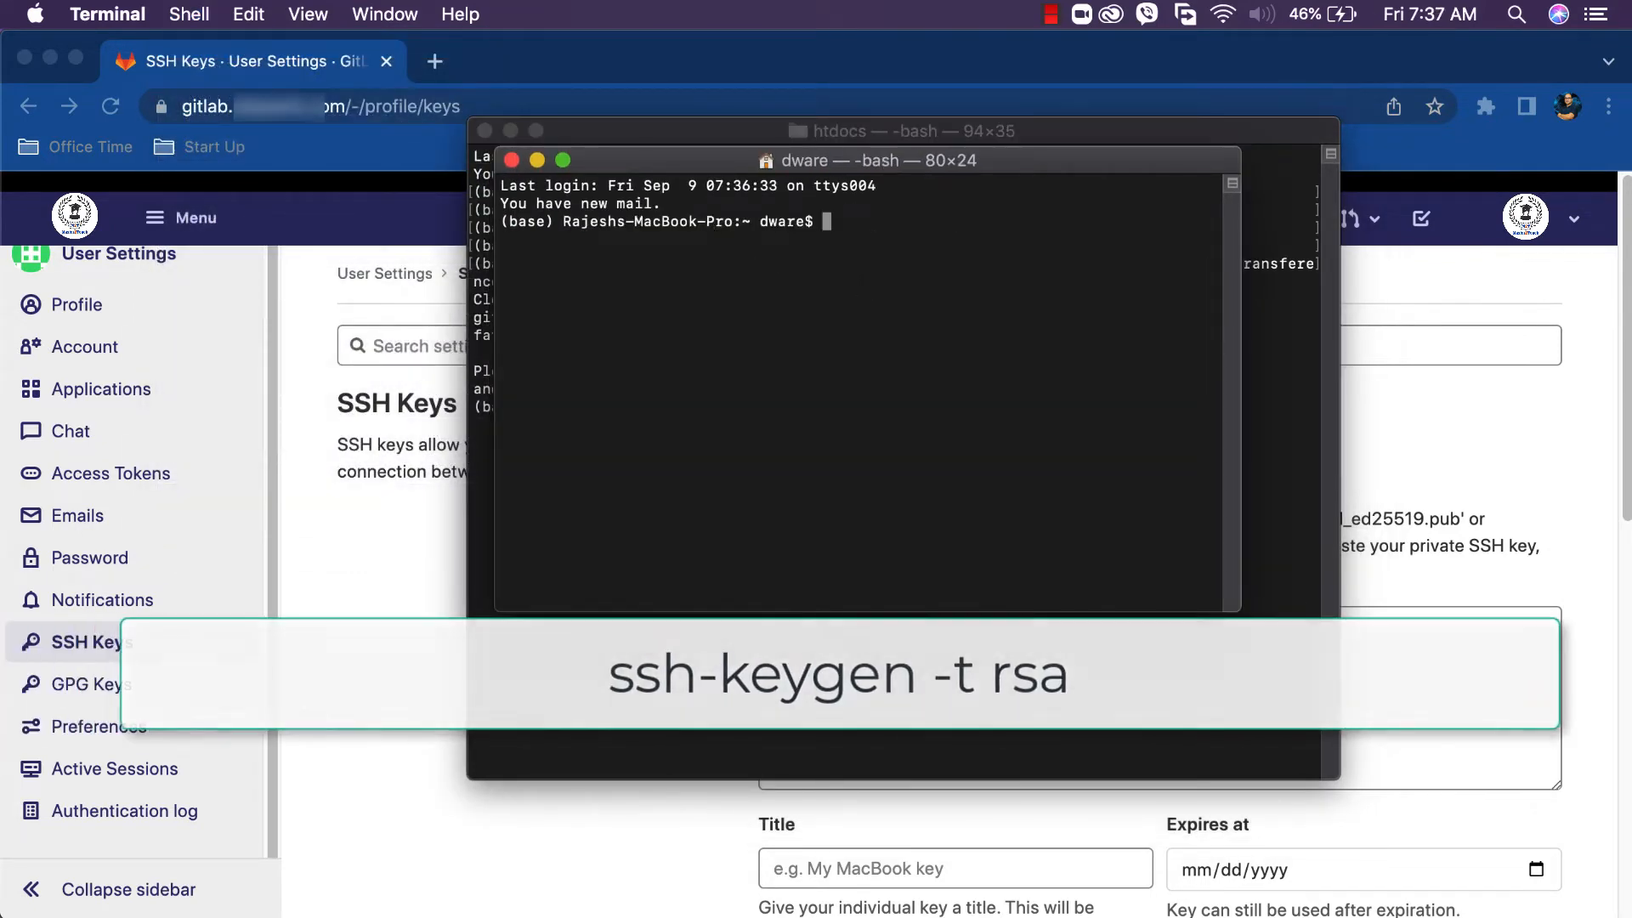
type("ssh-keygen -t rsa")
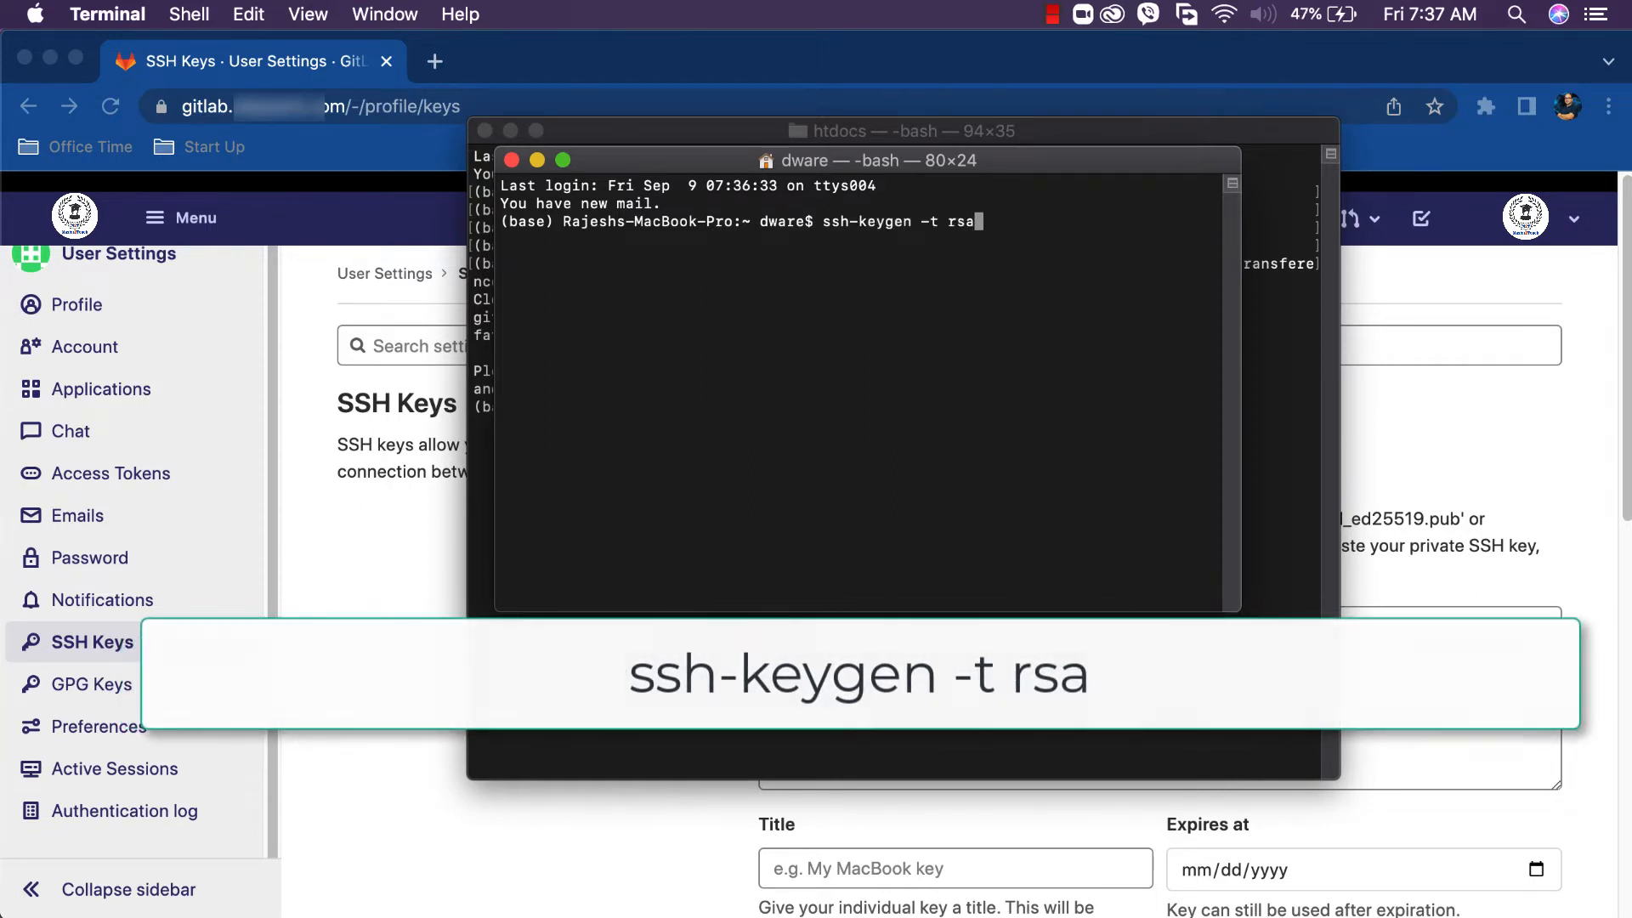
key("Return")
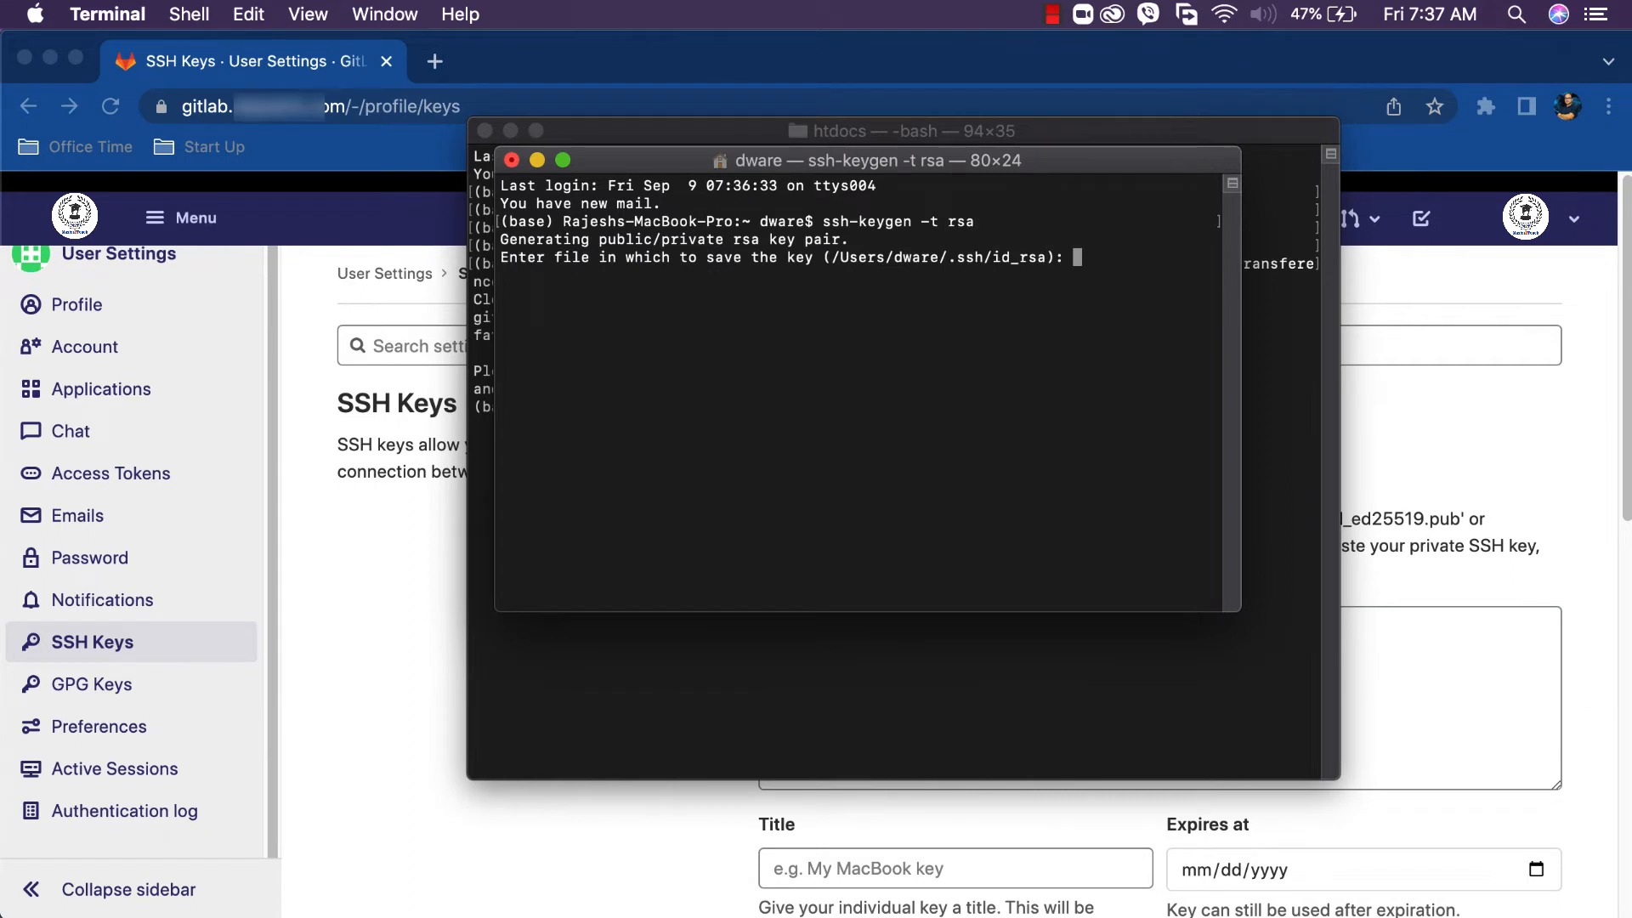
key("Return")
type("y")
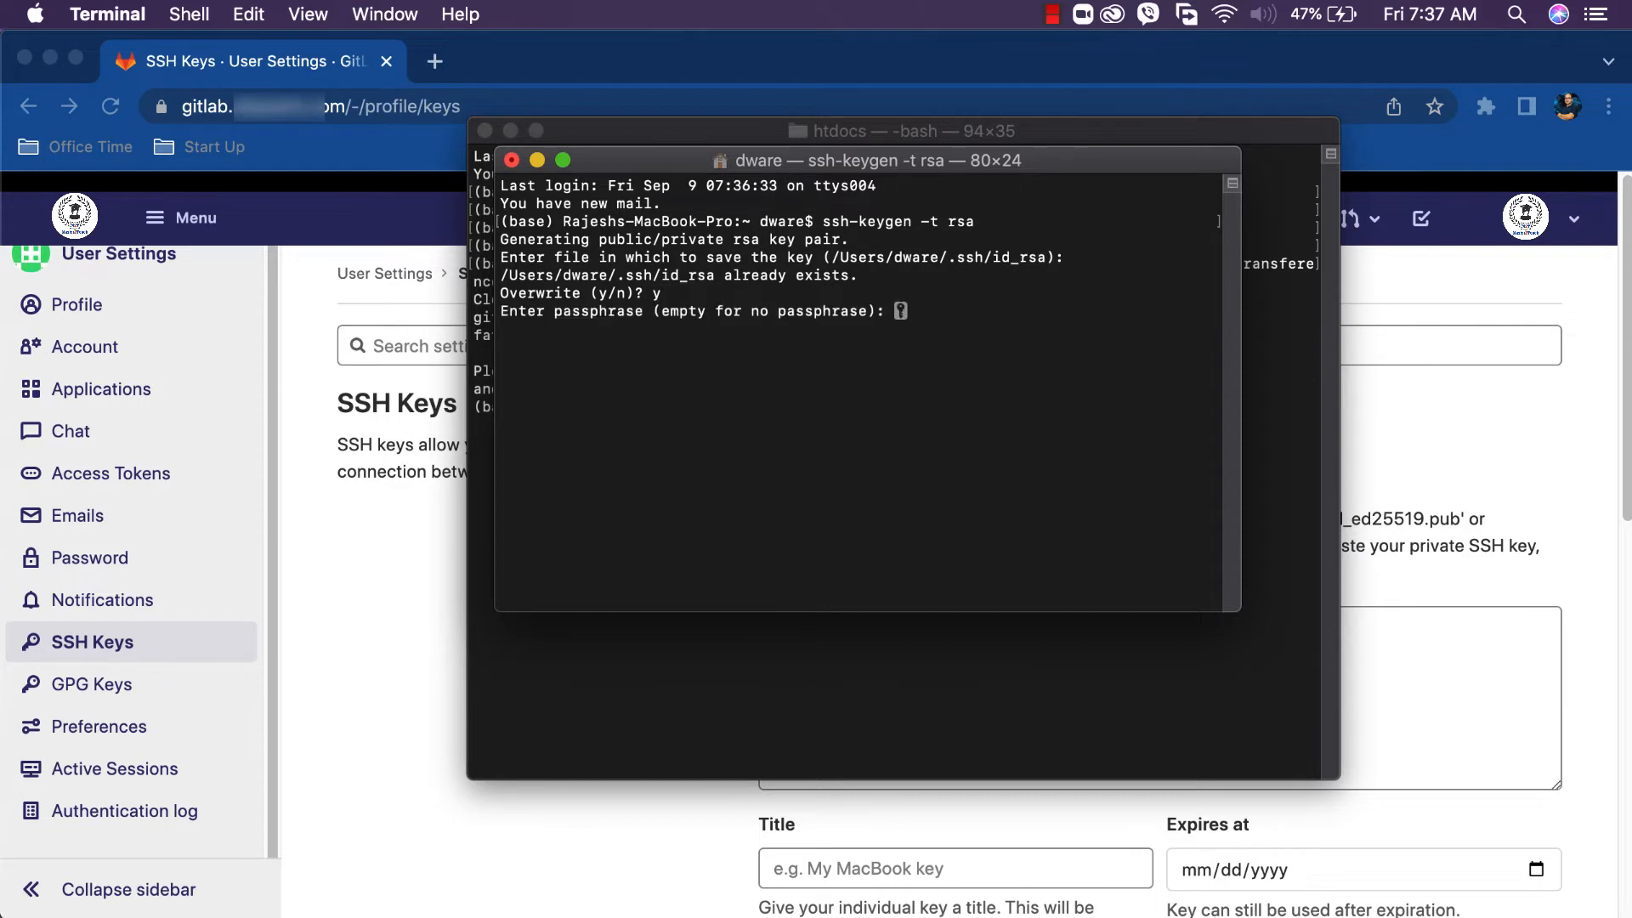
key("Return")
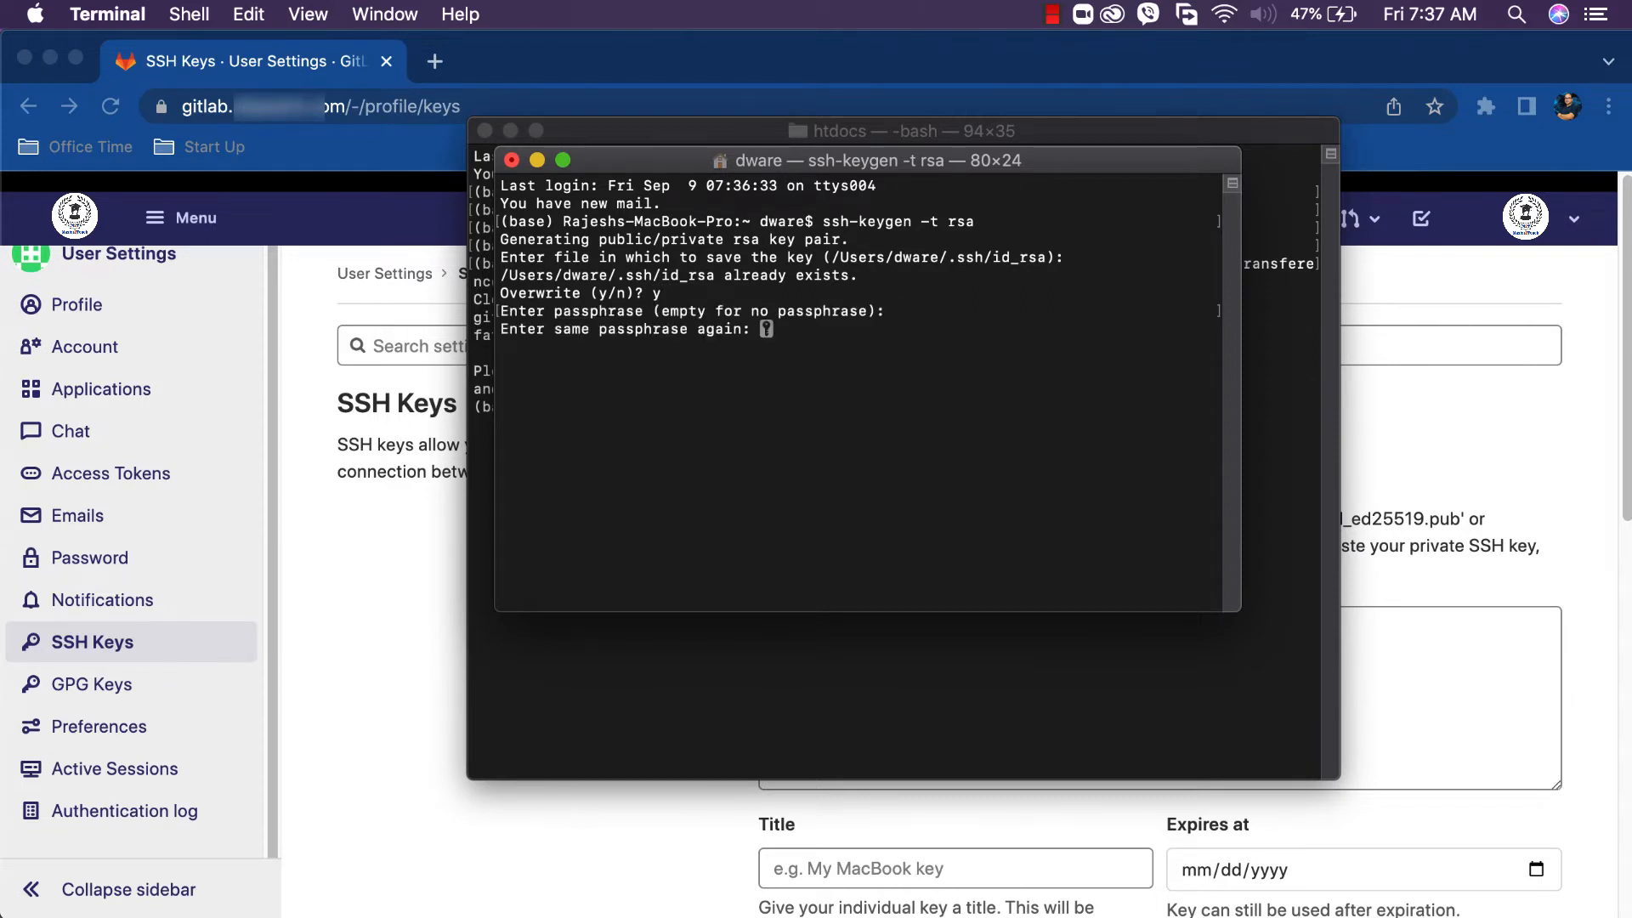
key("Return")
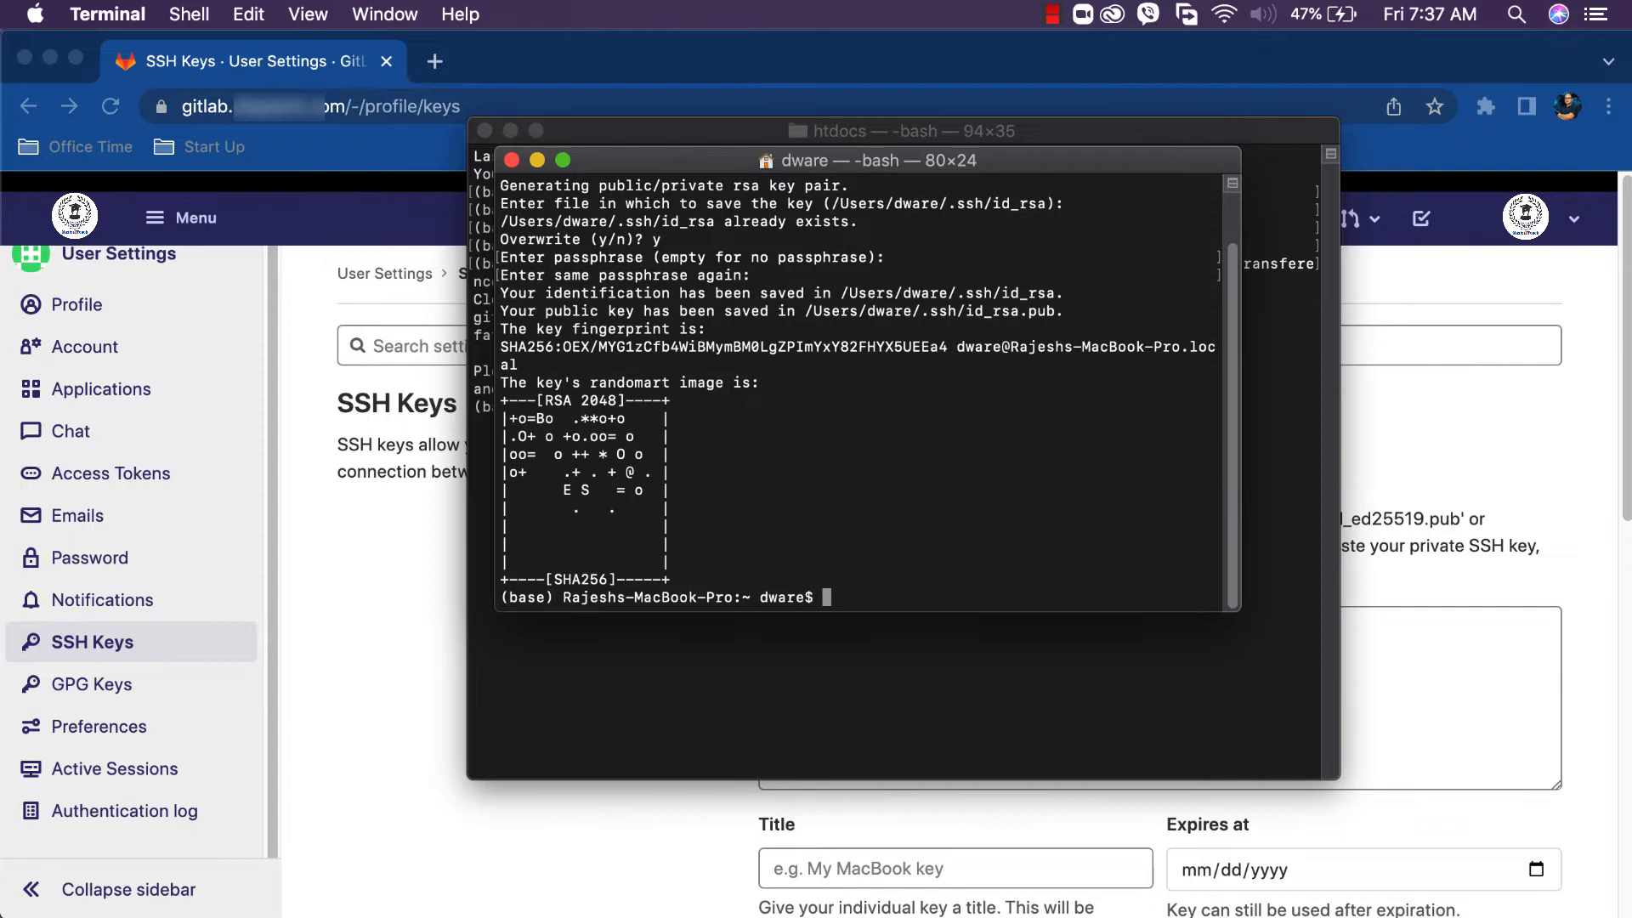
mouse_move(643, 468)
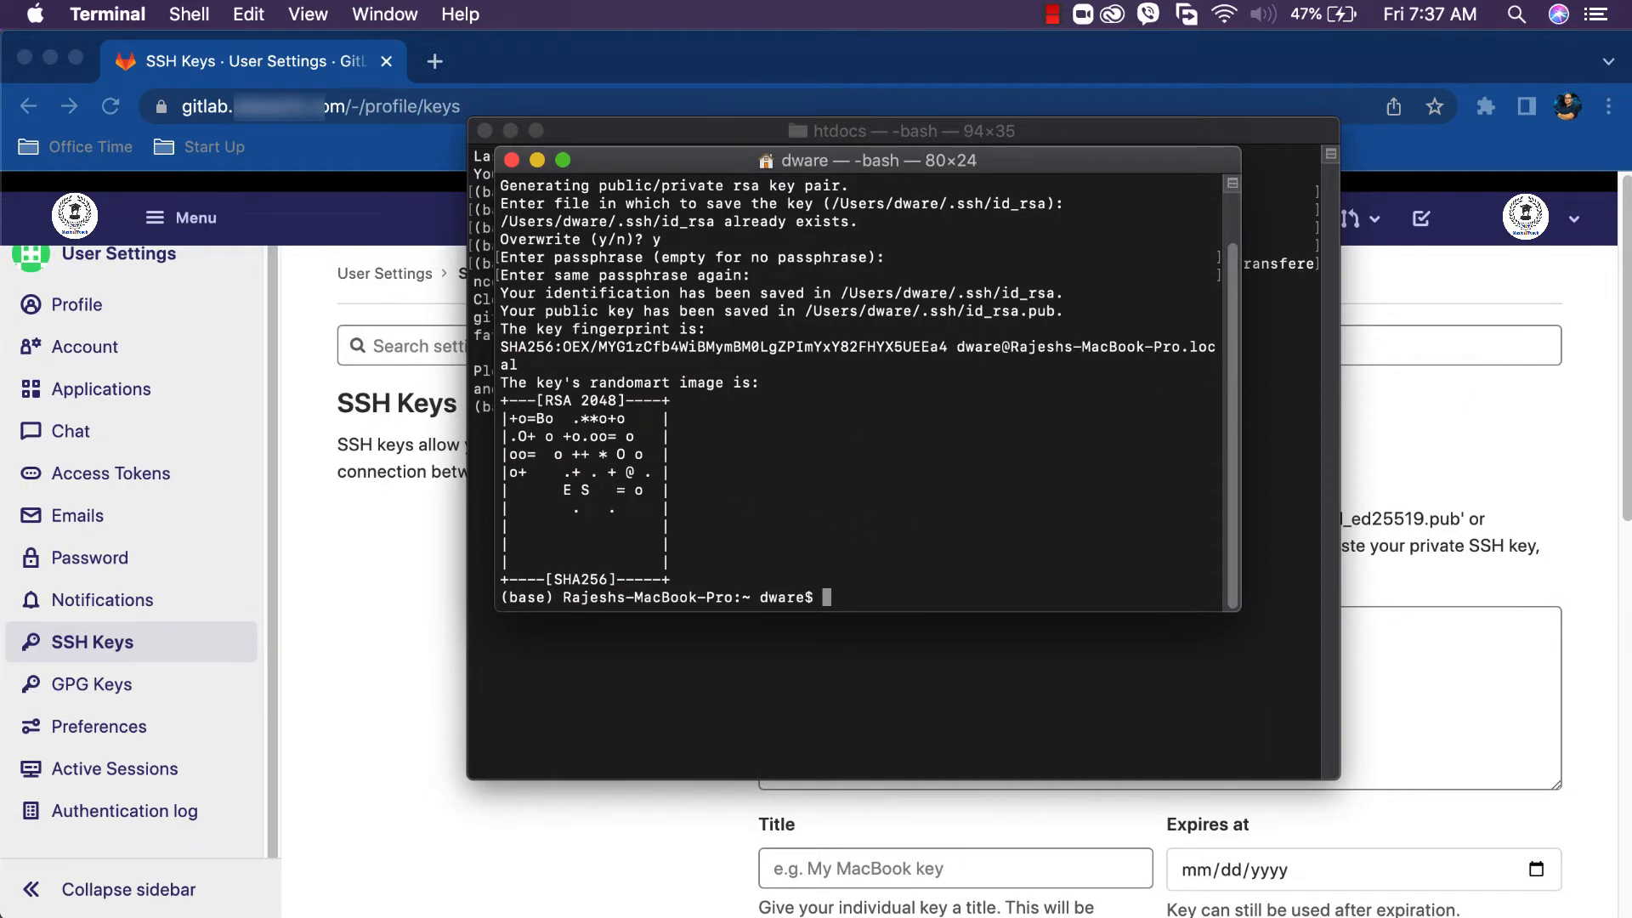
mouse_move(464, 669)
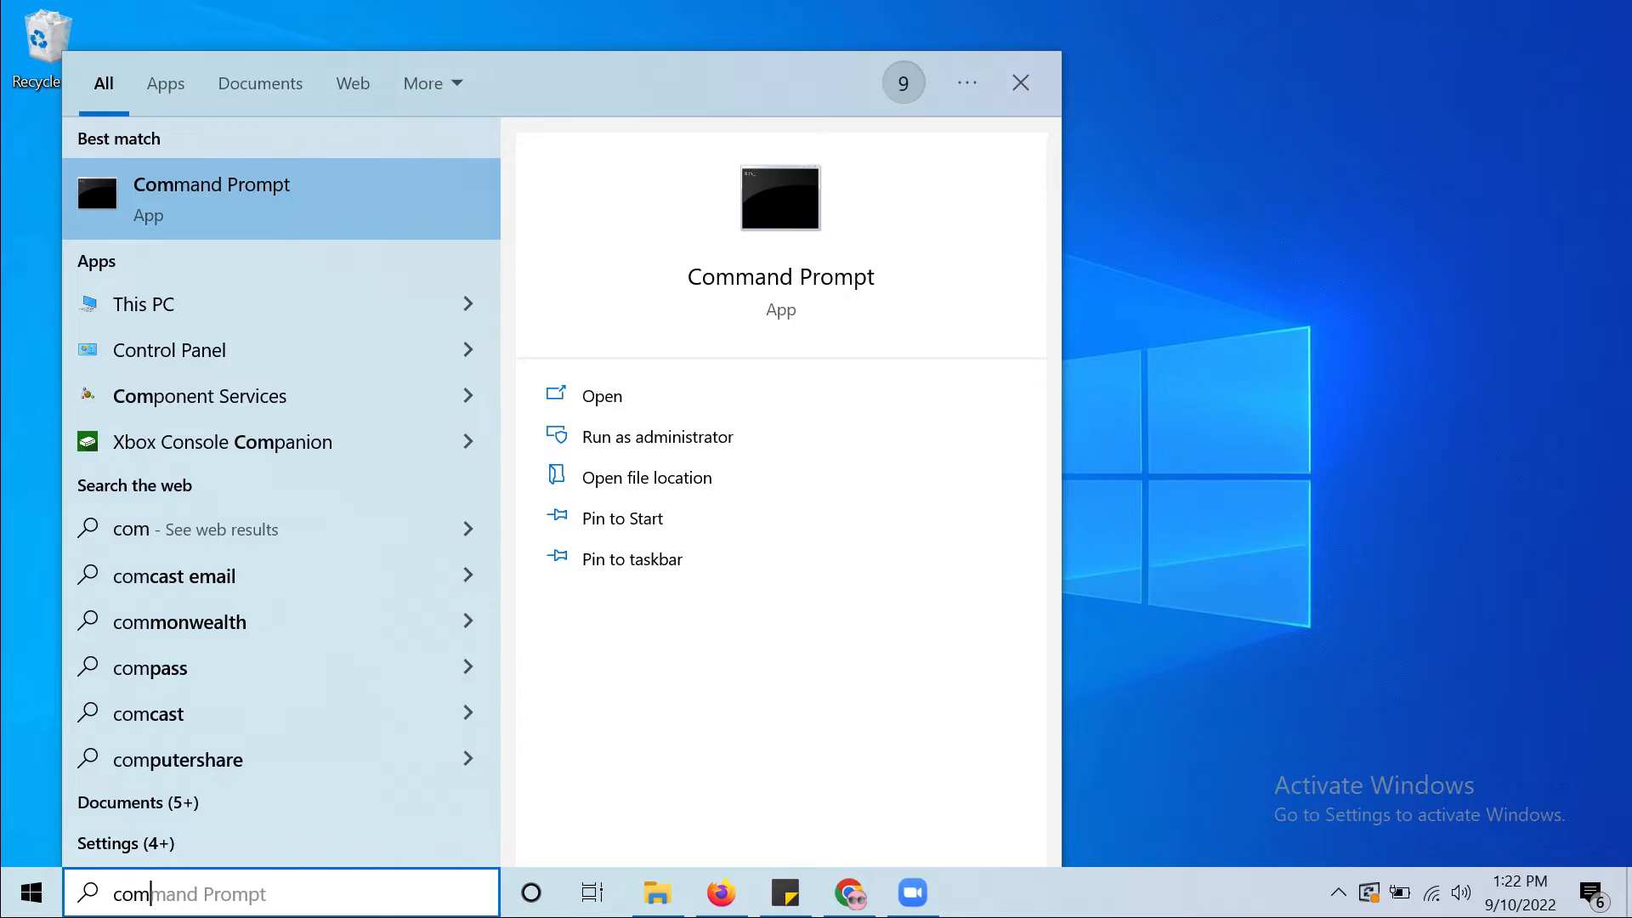
Step: Run ssh-keygen in Windows Command Prompt and open the resulting id_rsa.pub
left_click(601, 396)
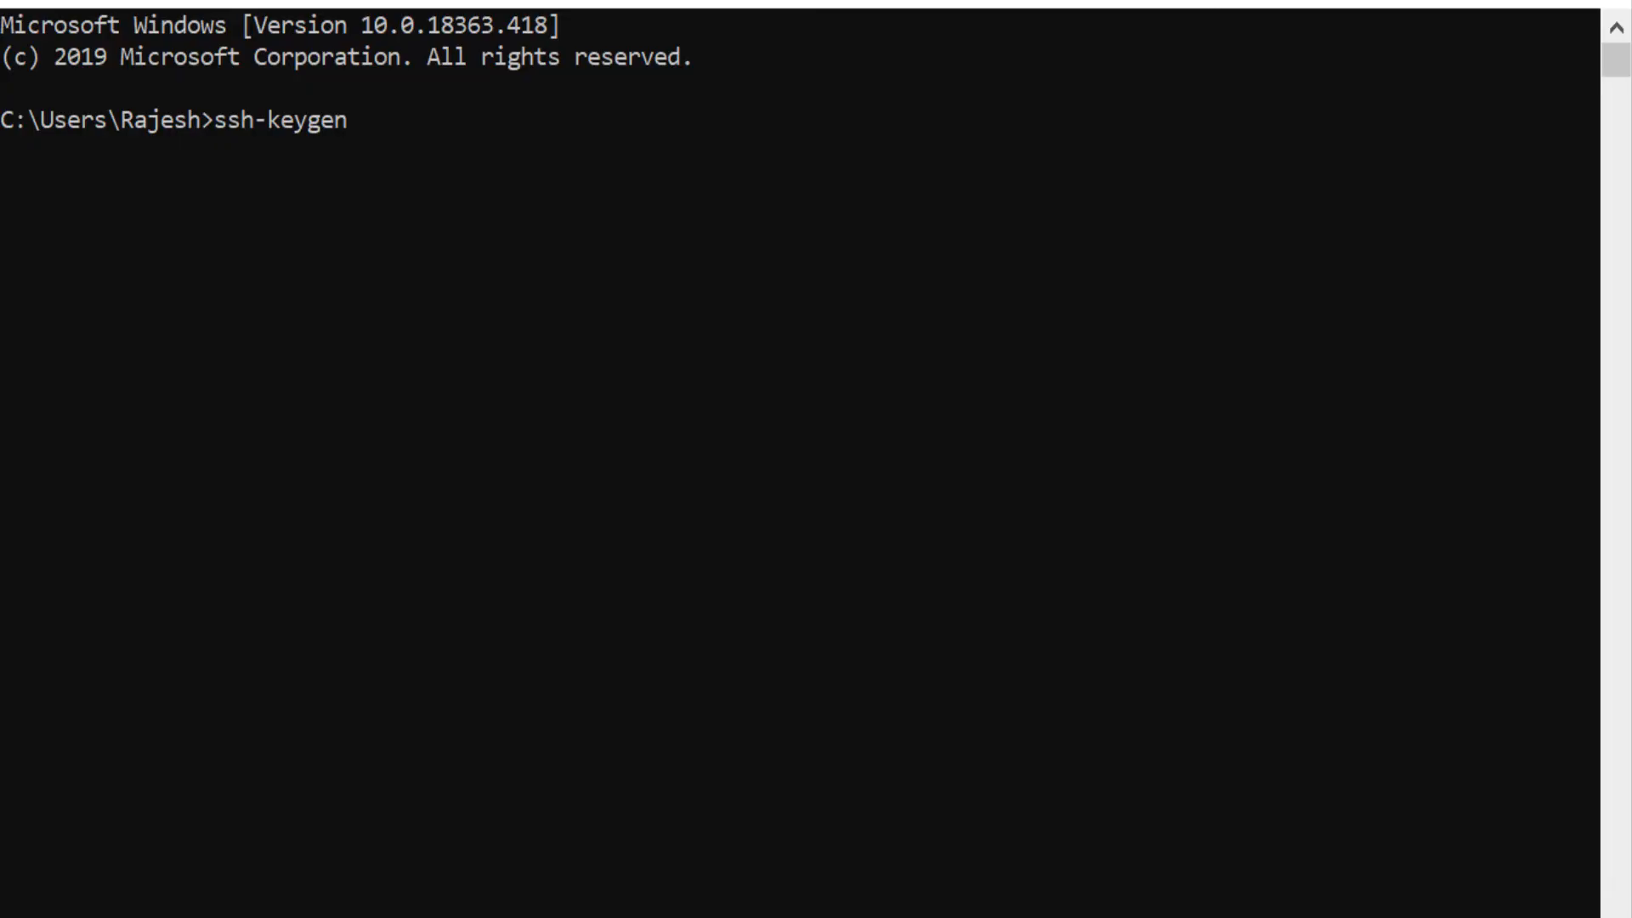
key("Return")
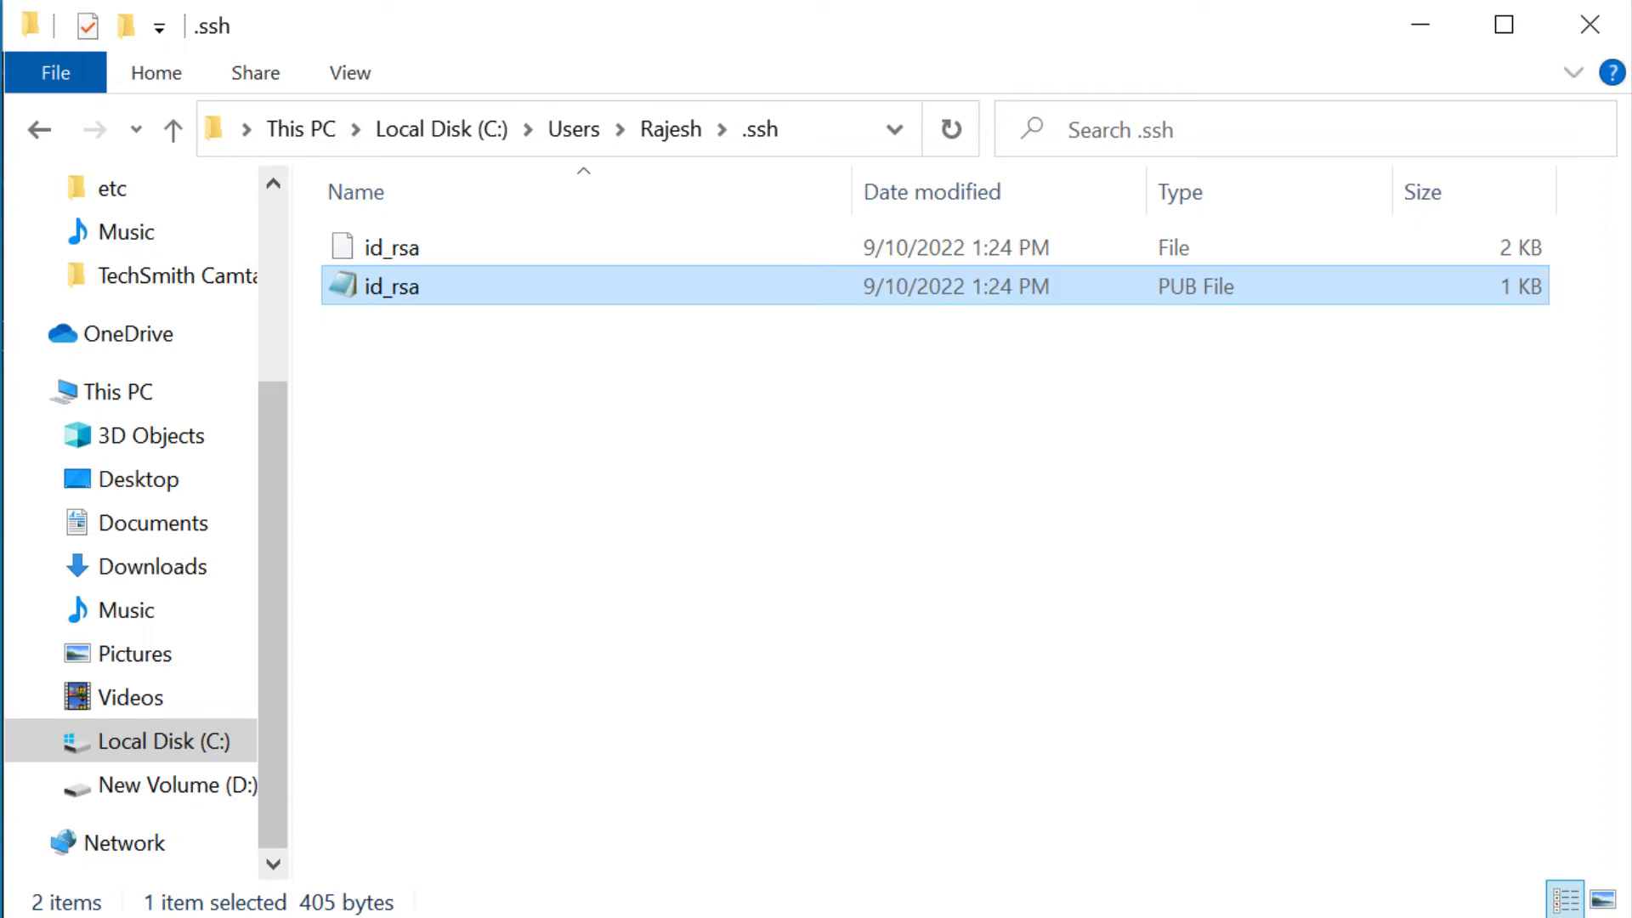
double_click(390, 286)
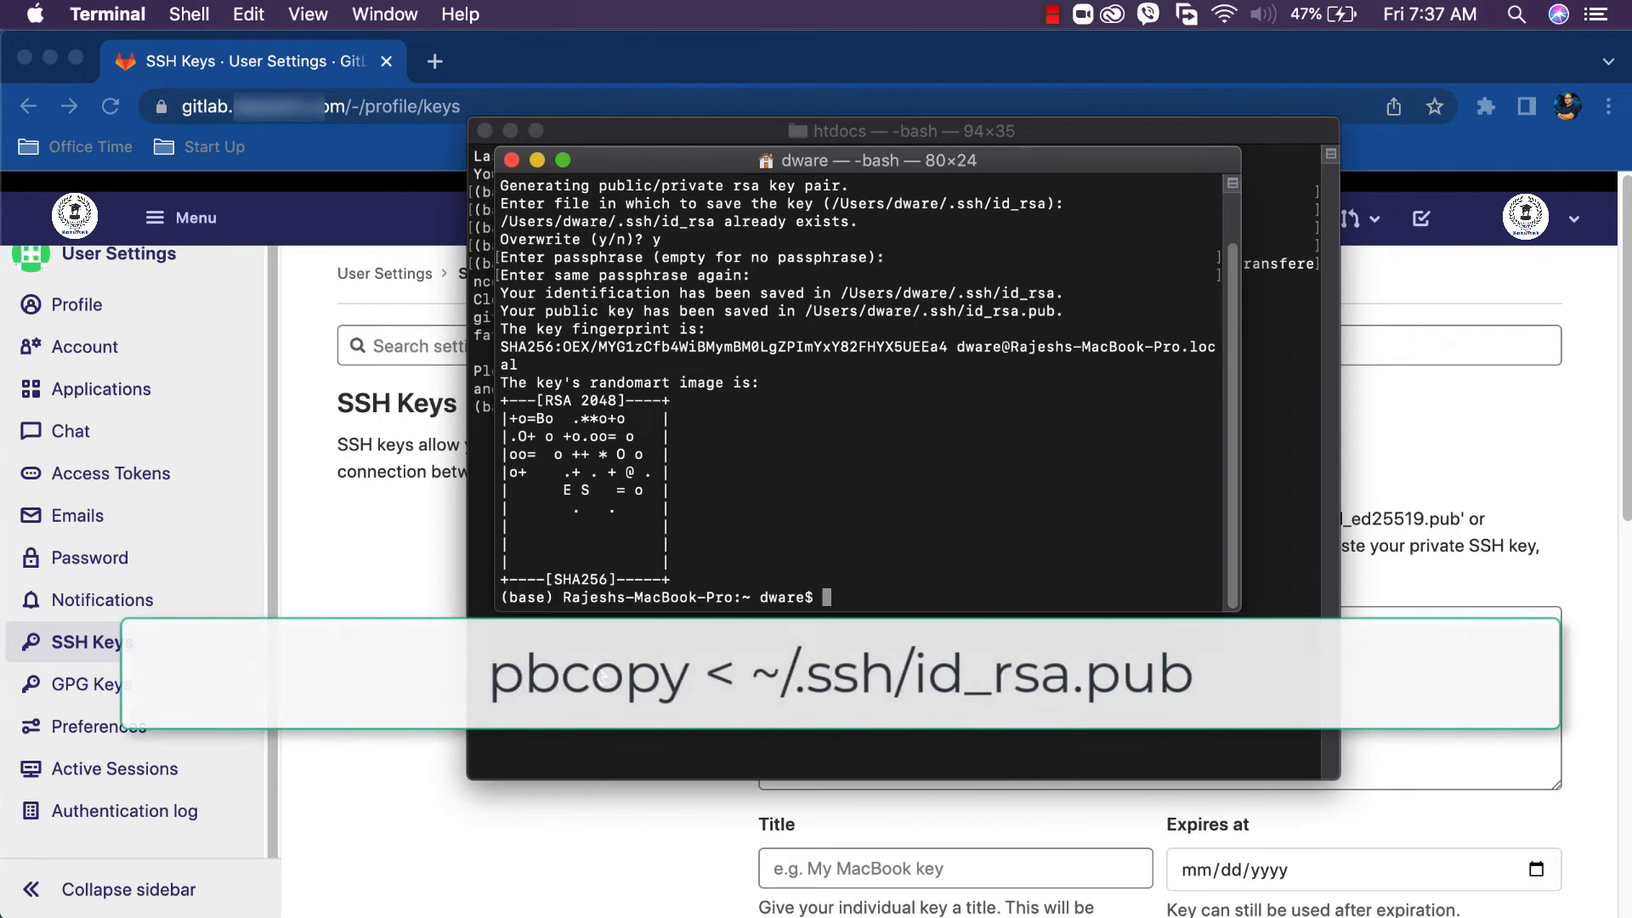
Step: Copy the public key with pbcopy < ~/.ssh/id_rsa.pub
type("pbcopy")
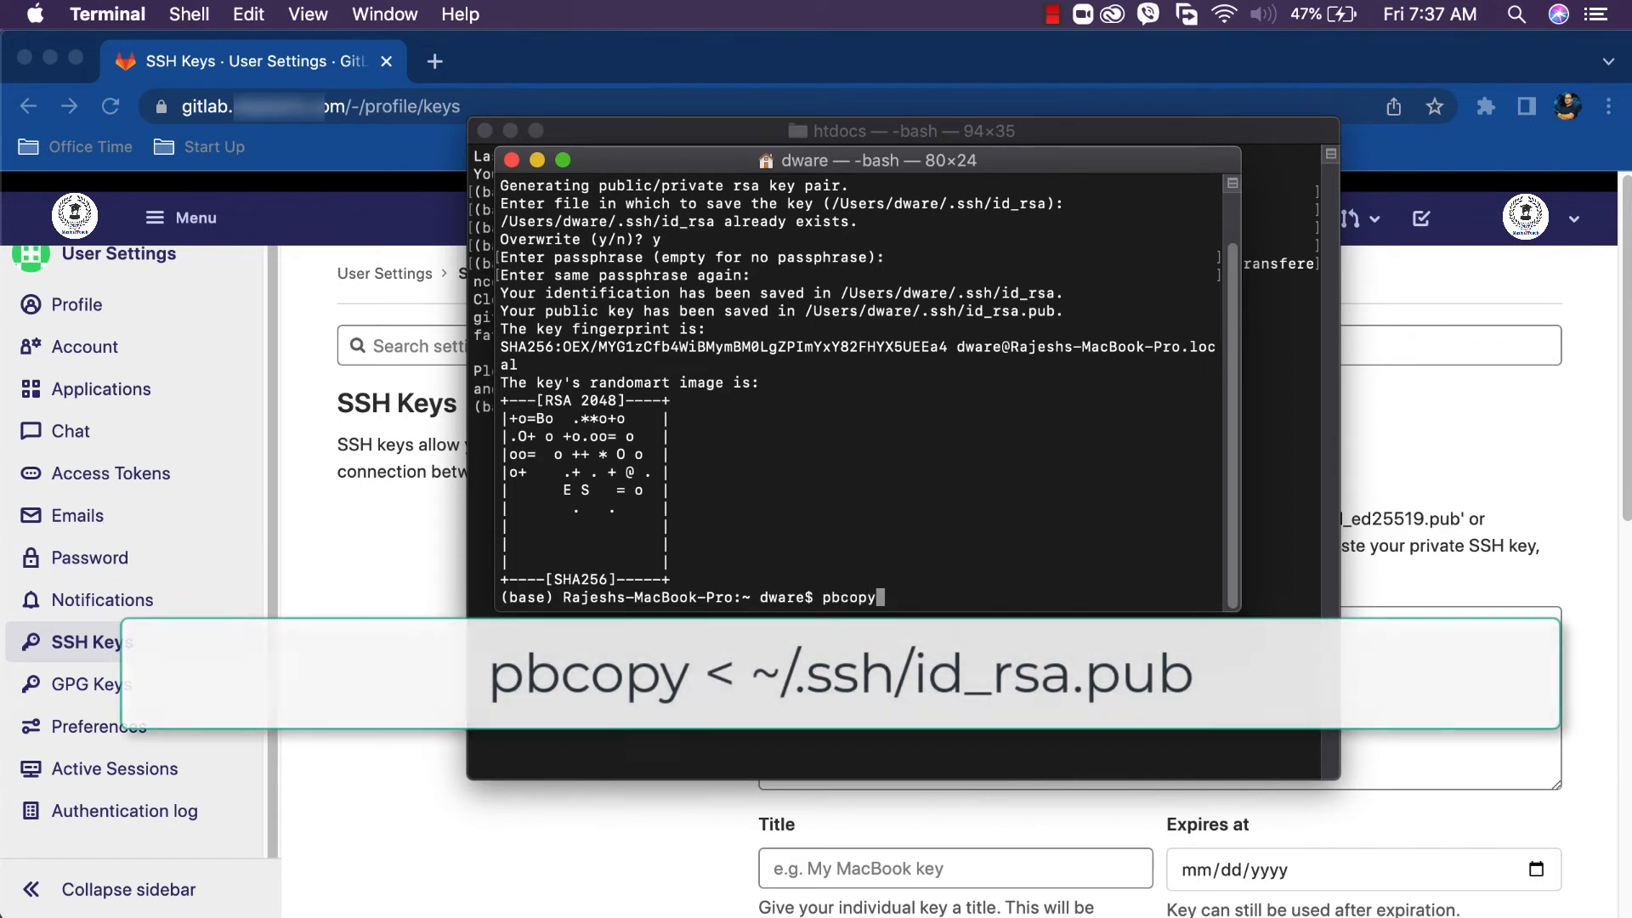
type("< ~/.")
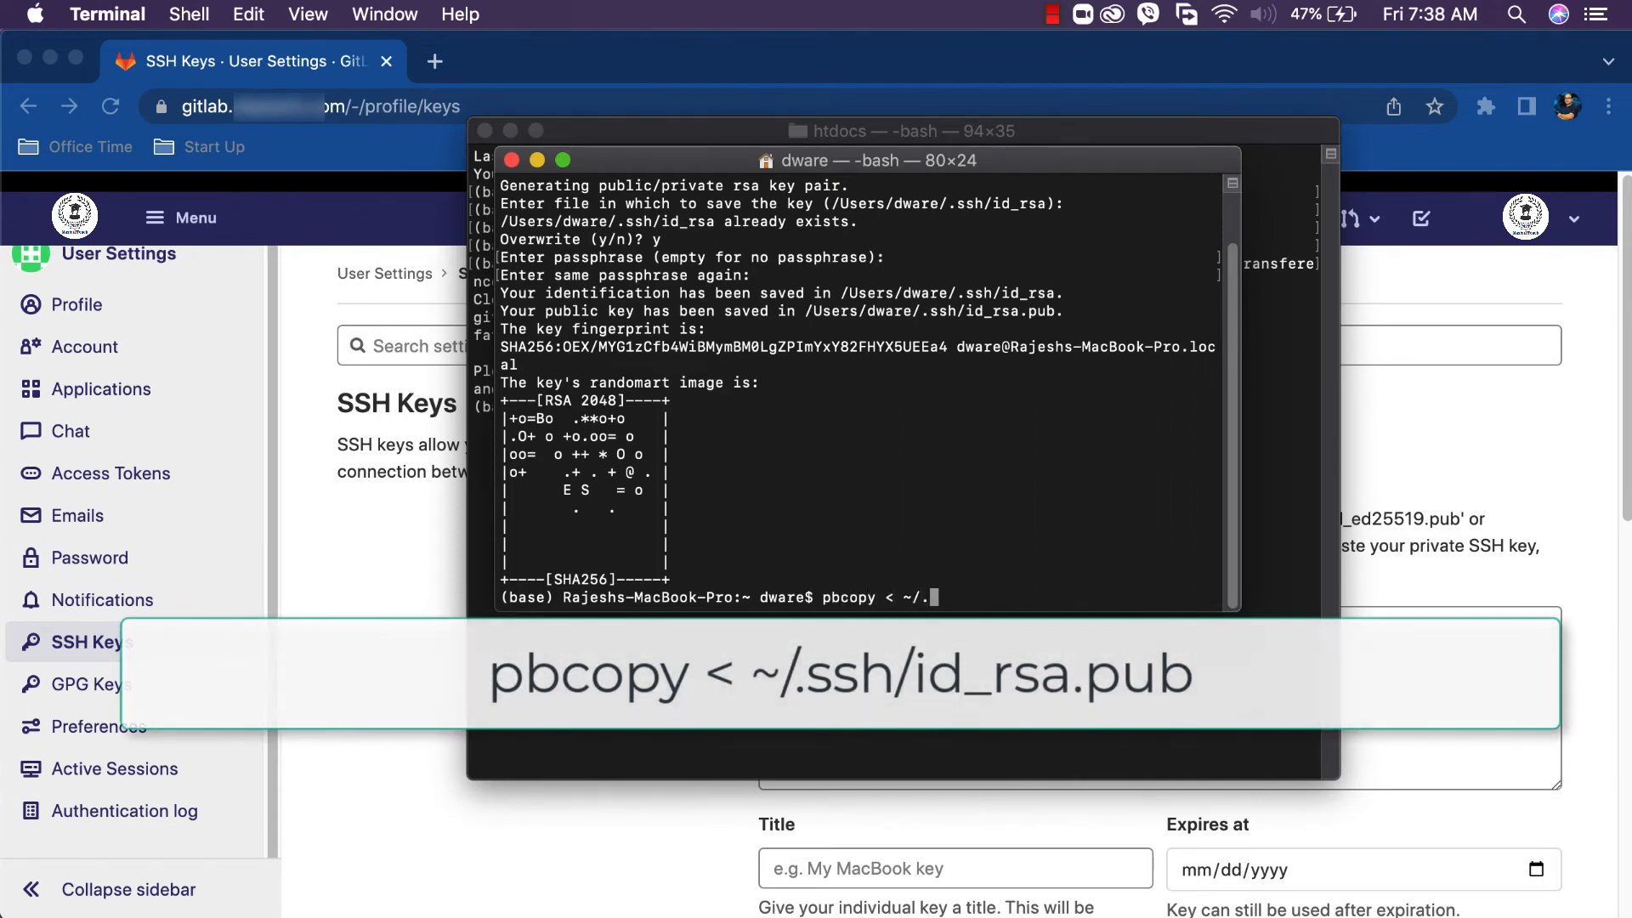
key("Return")
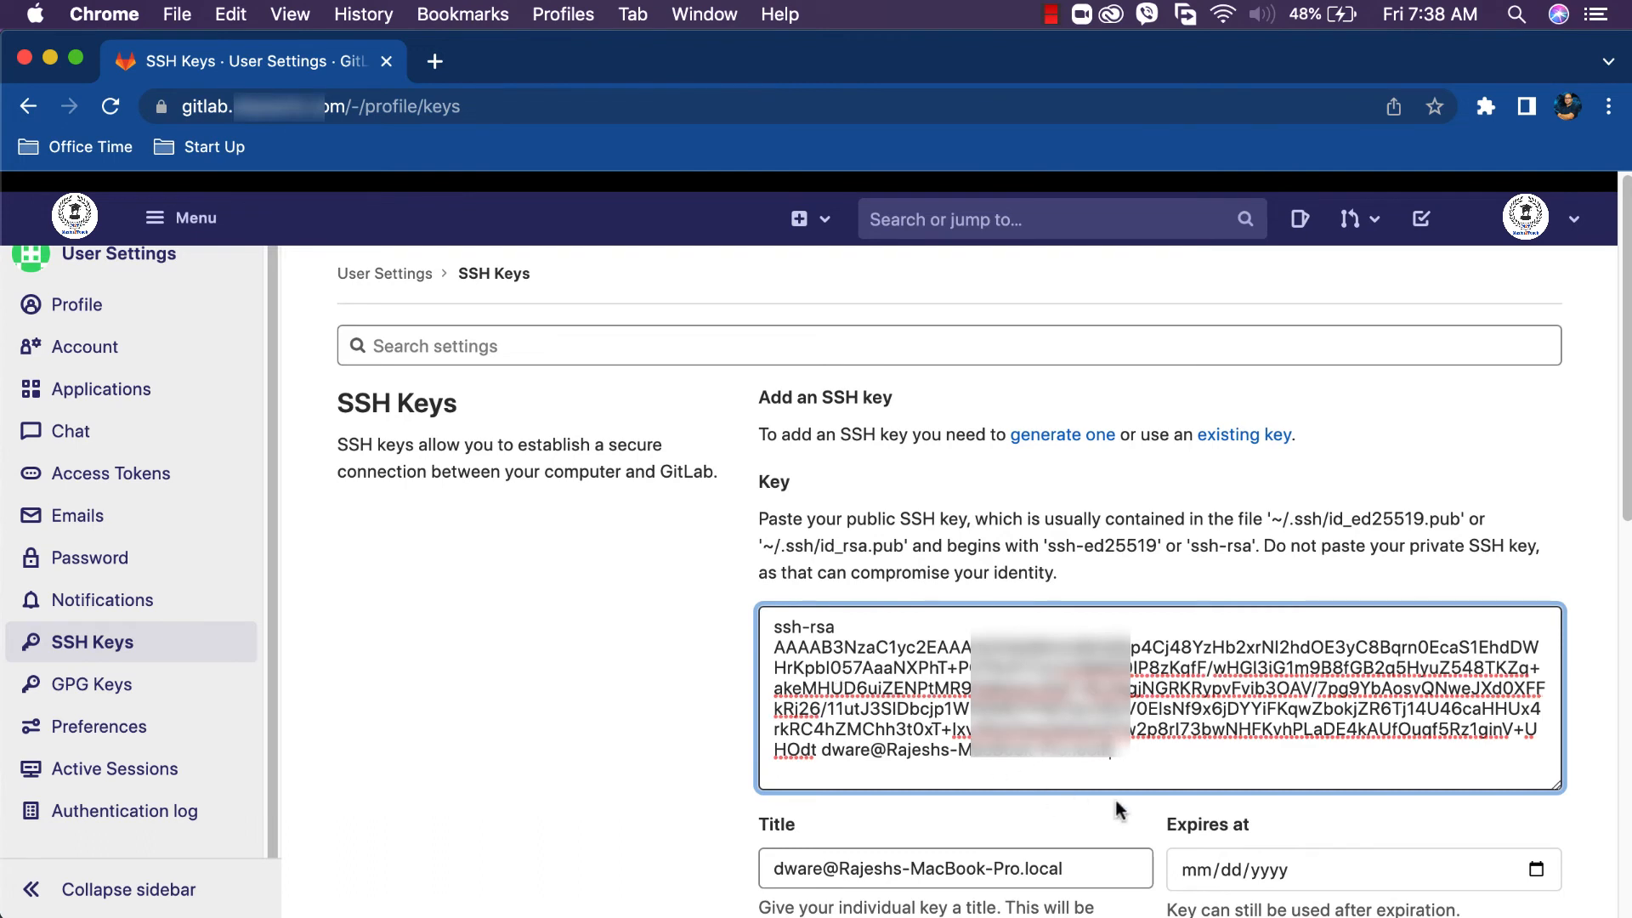
Step: Save the pasted MacBook Pro public key to GitLab with Add key
scroll("down", 3)
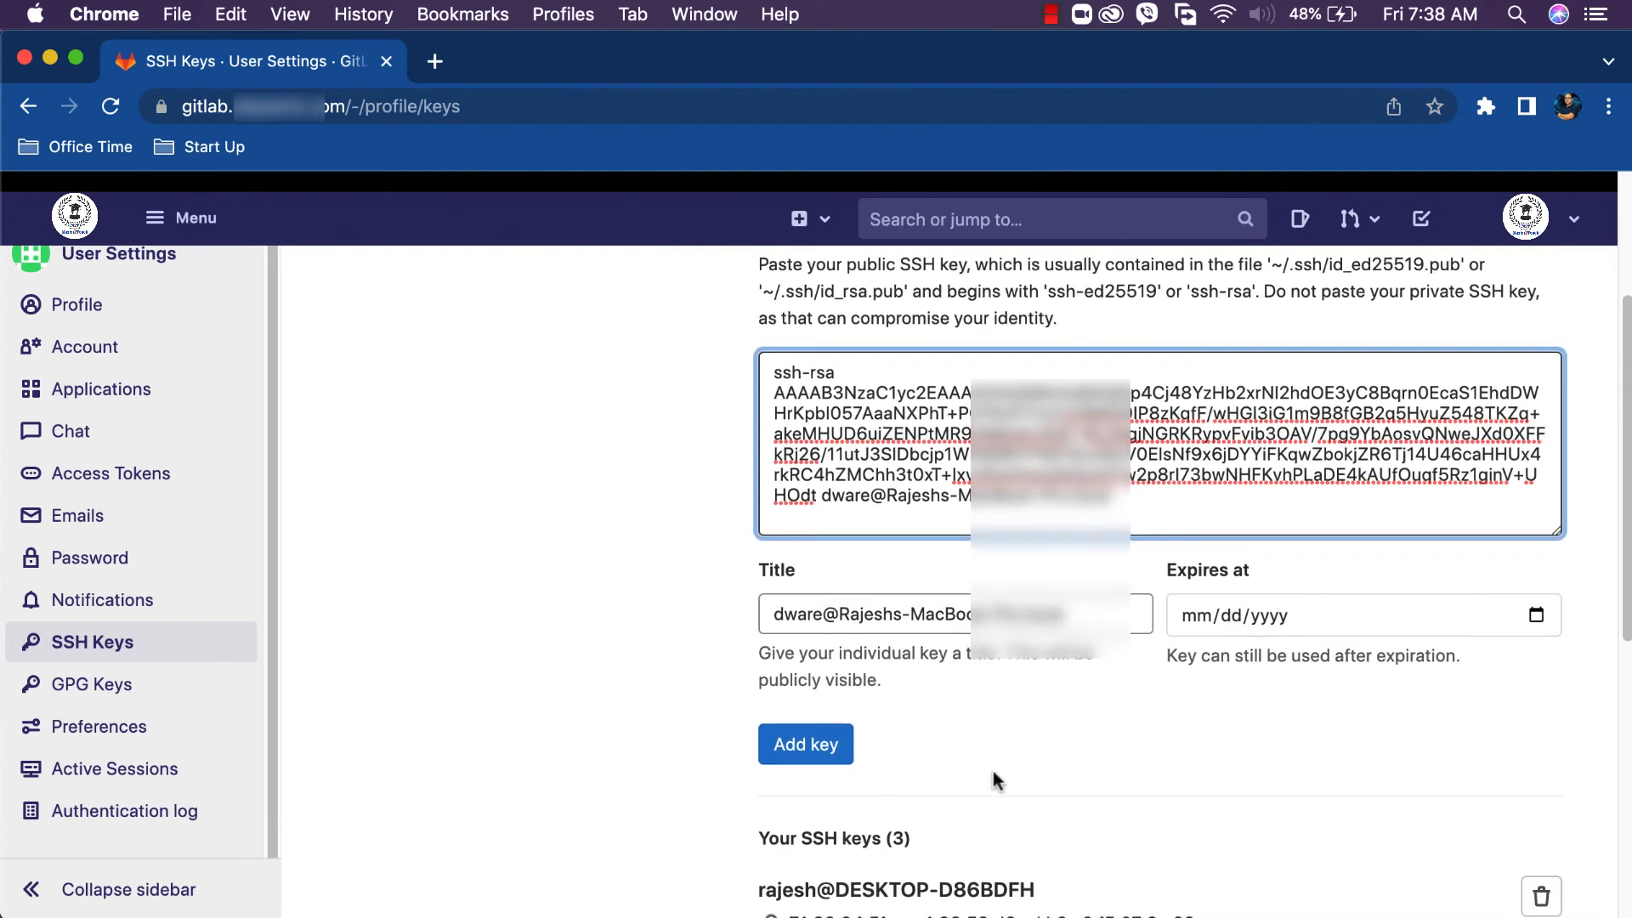
left_click(805, 743)
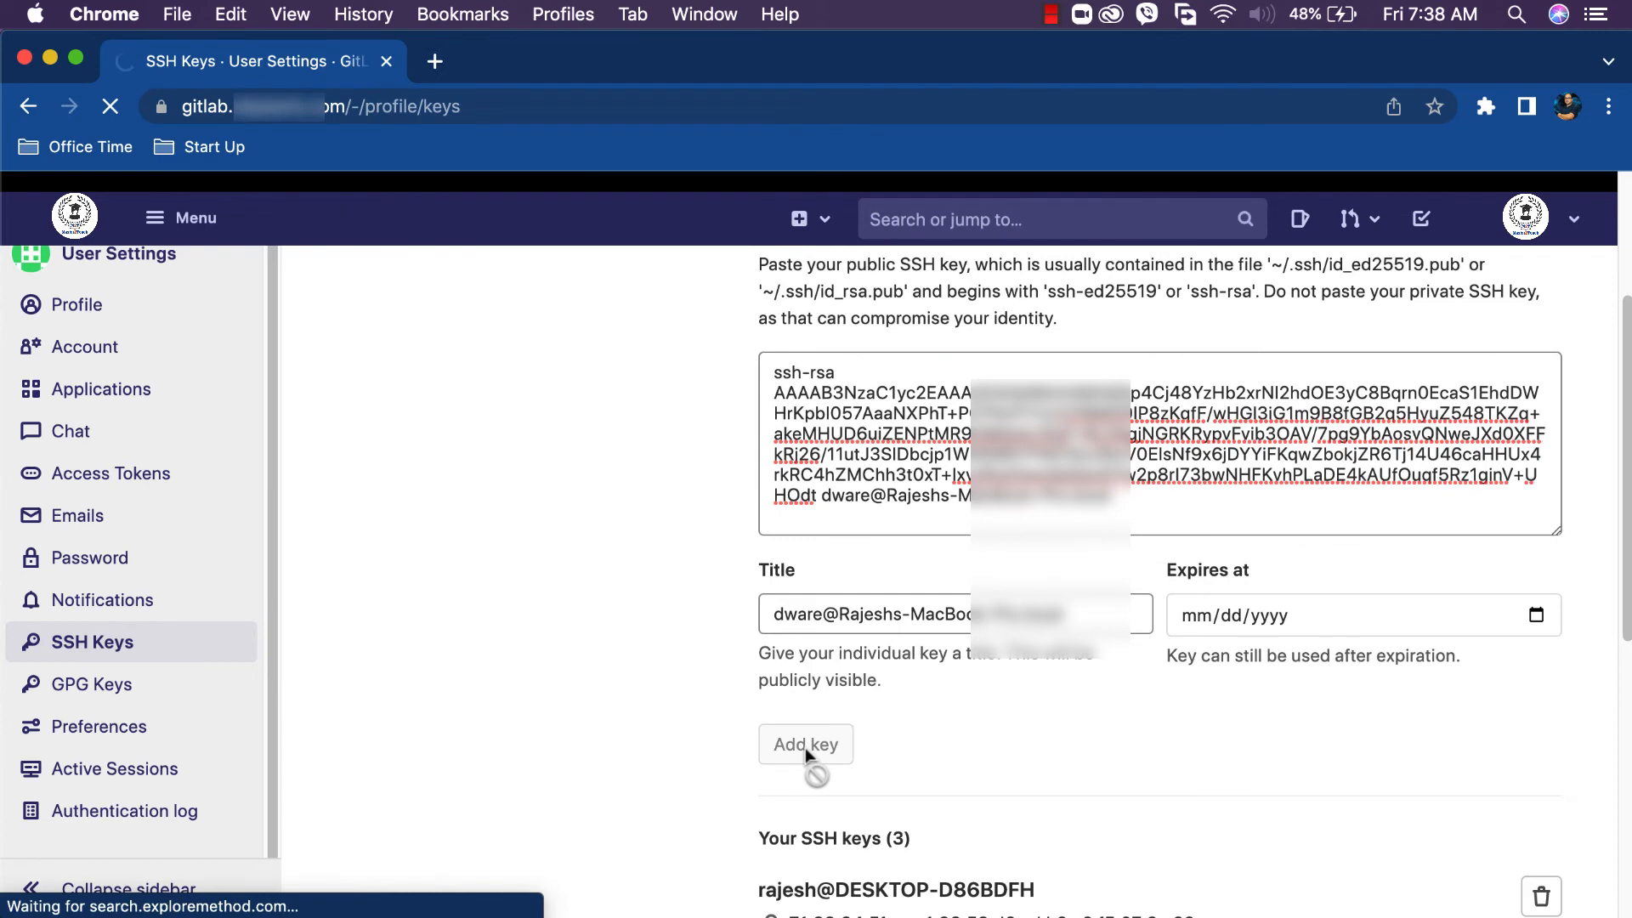
left_click(805, 745)
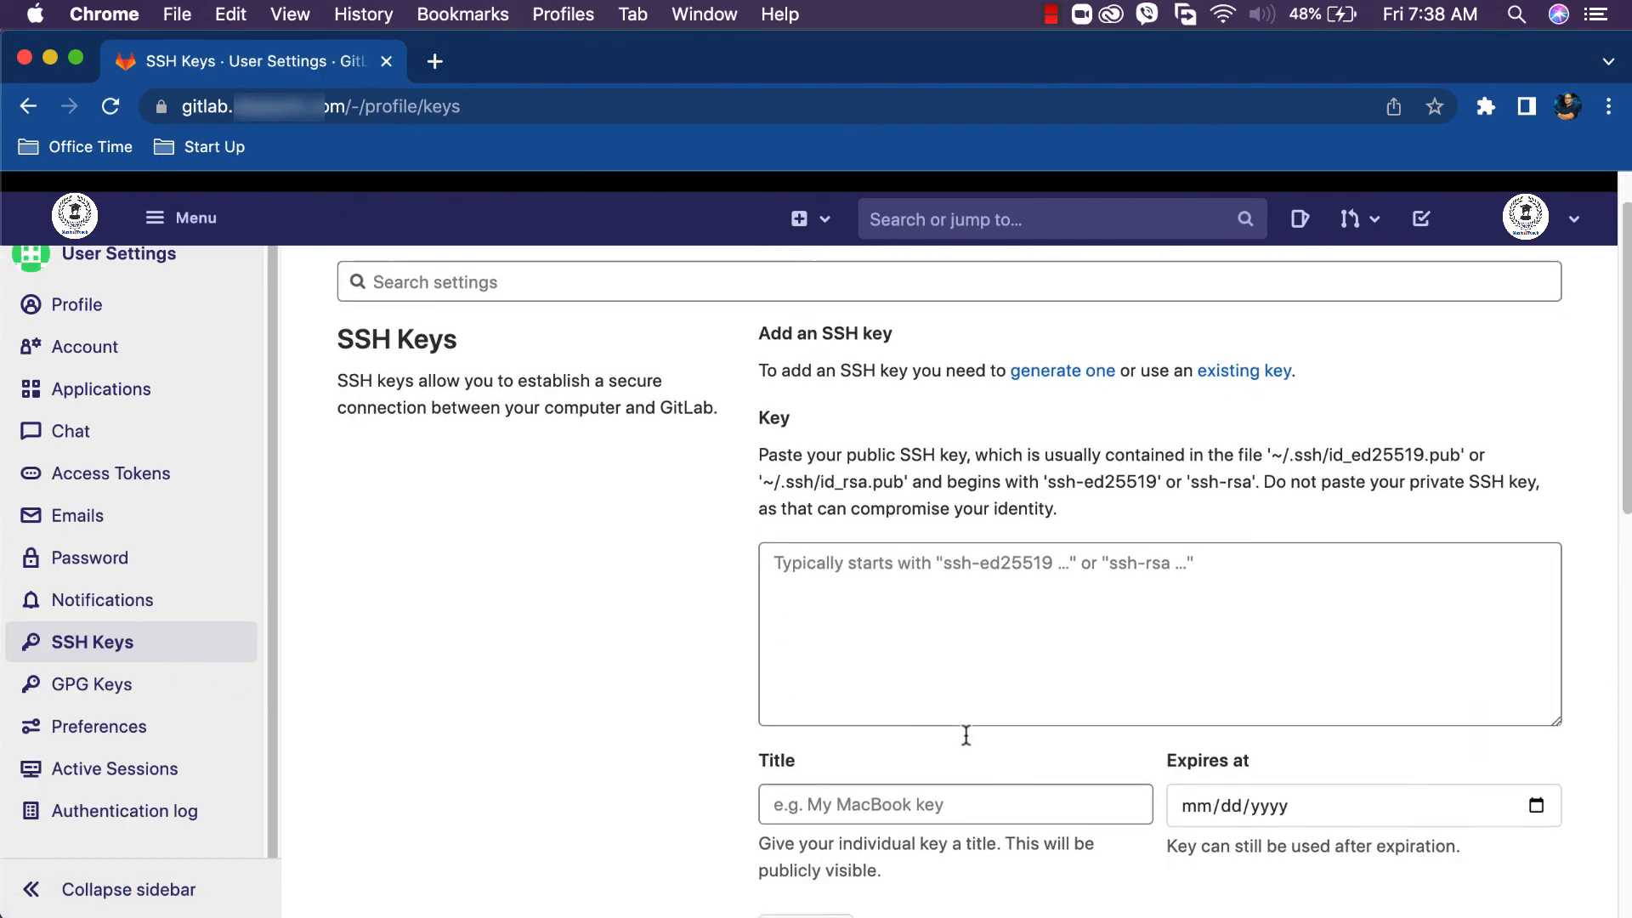
scroll("down", 3)
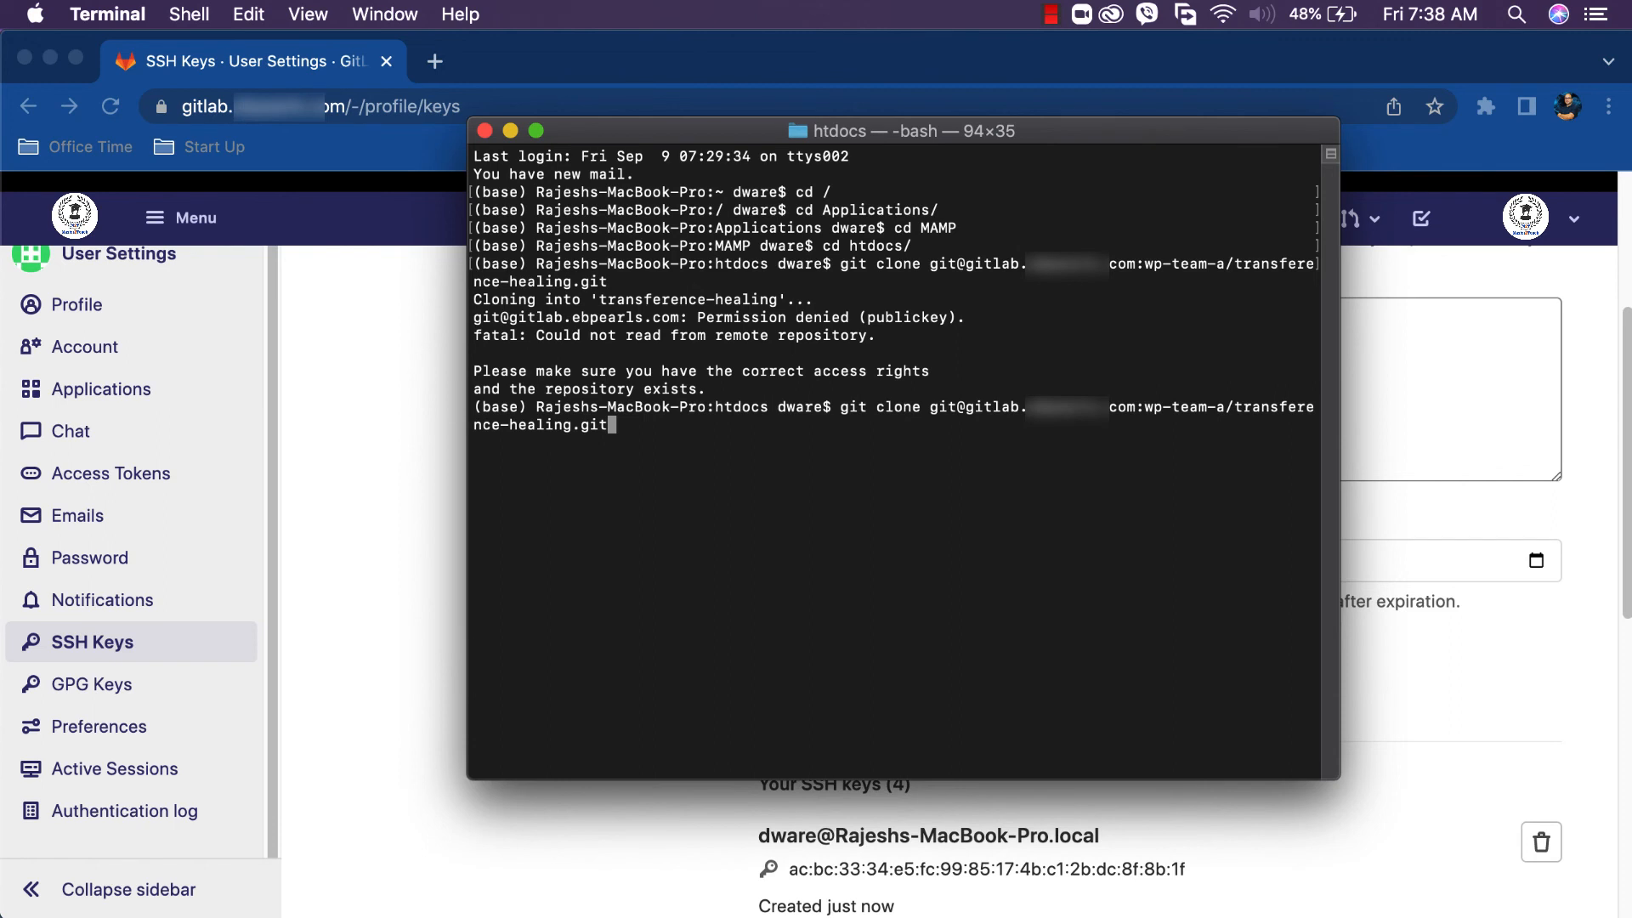
Step: Rerun git clone for transference-healing in htdocs, now authenticated
key("Return")
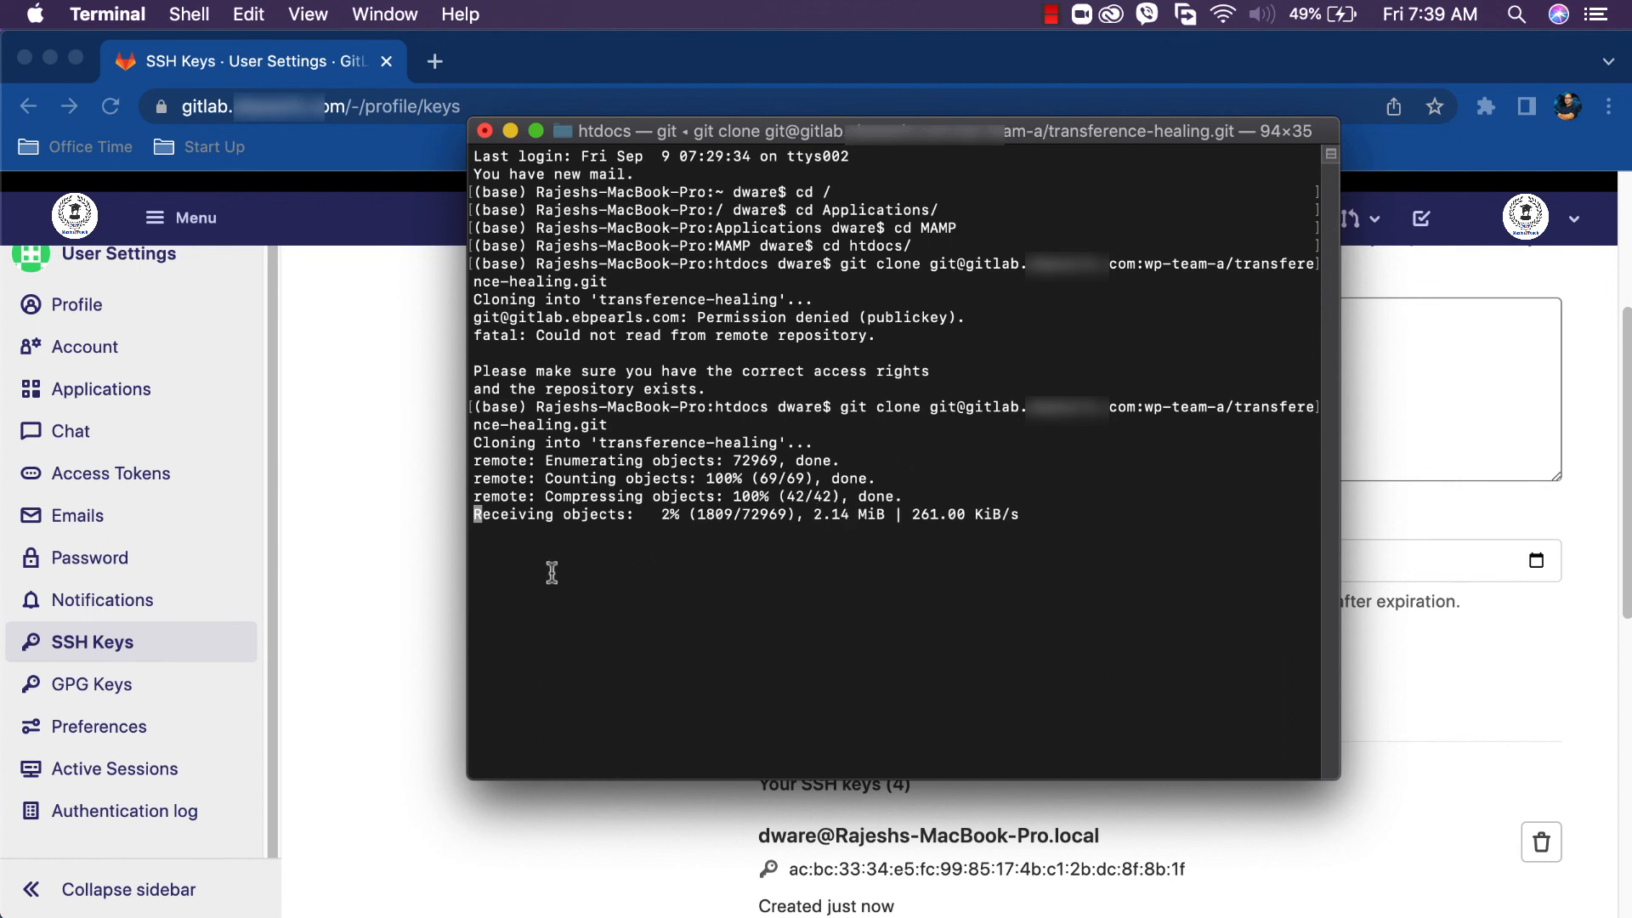
mouse_move(742, 588)
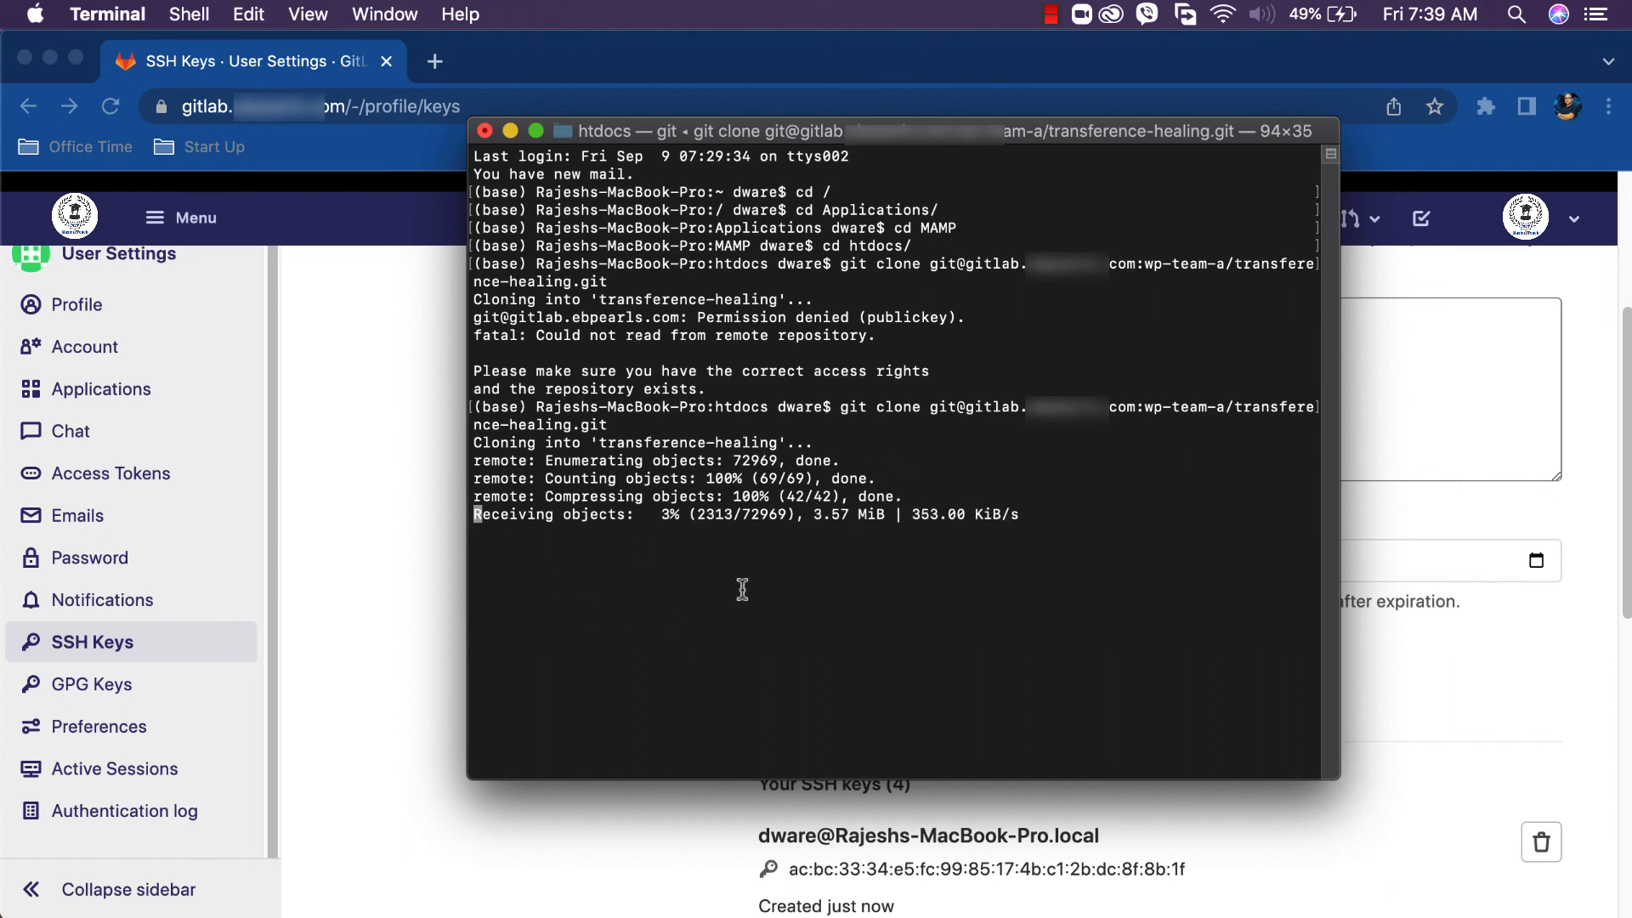